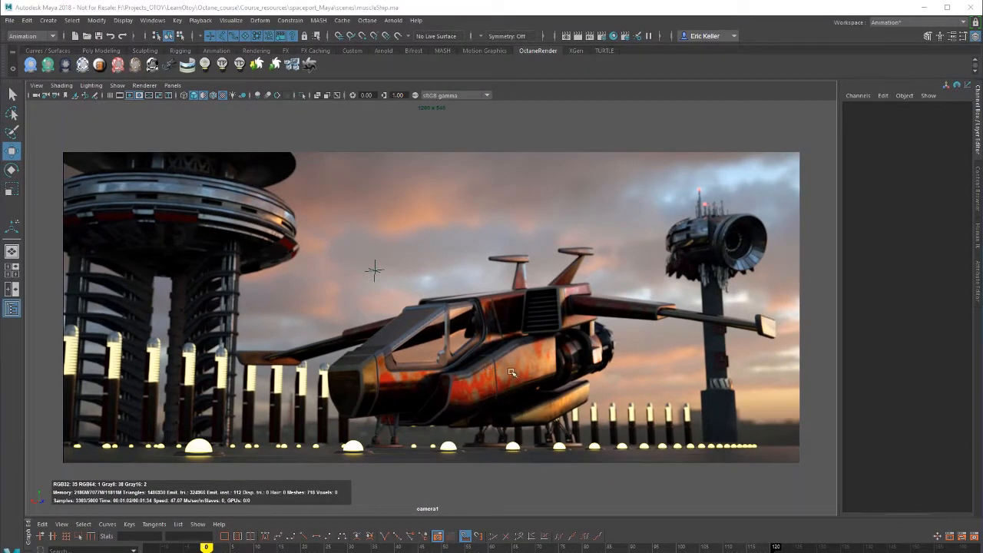
{"action": "mouse_move", "coordinate": [464, 307]}
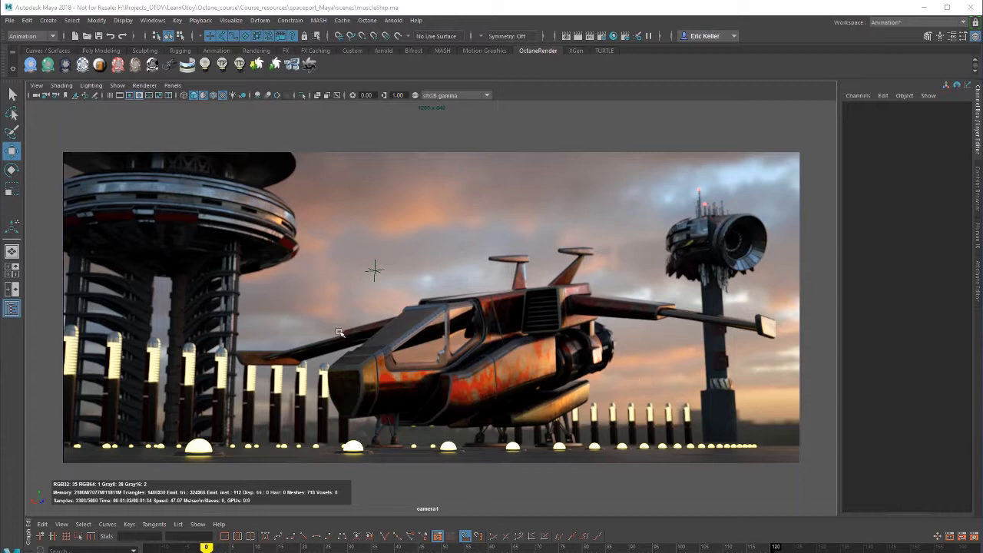
{"action": "mouse_move", "coordinate": [755, 304]}
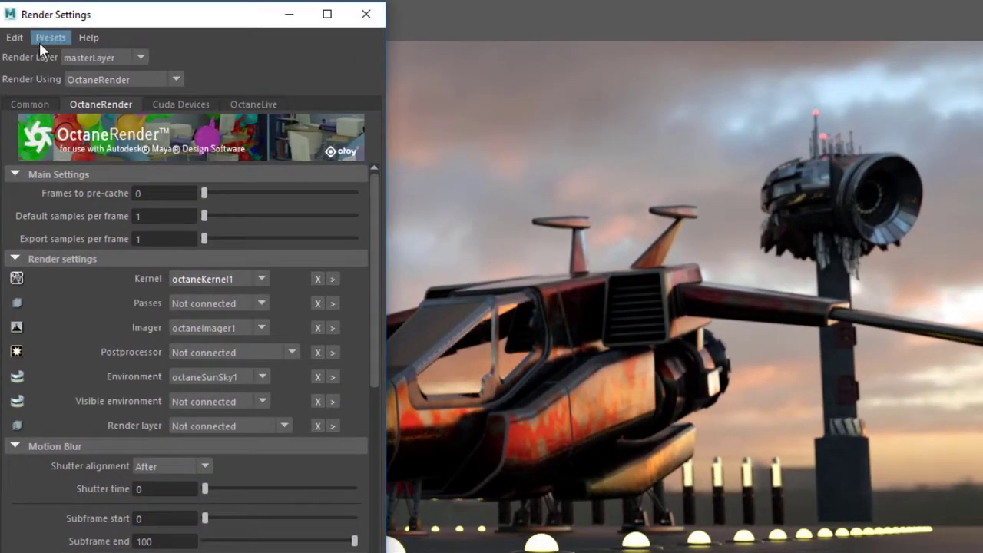
{"action": "mouse_move", "coordinate": [96, 44]}
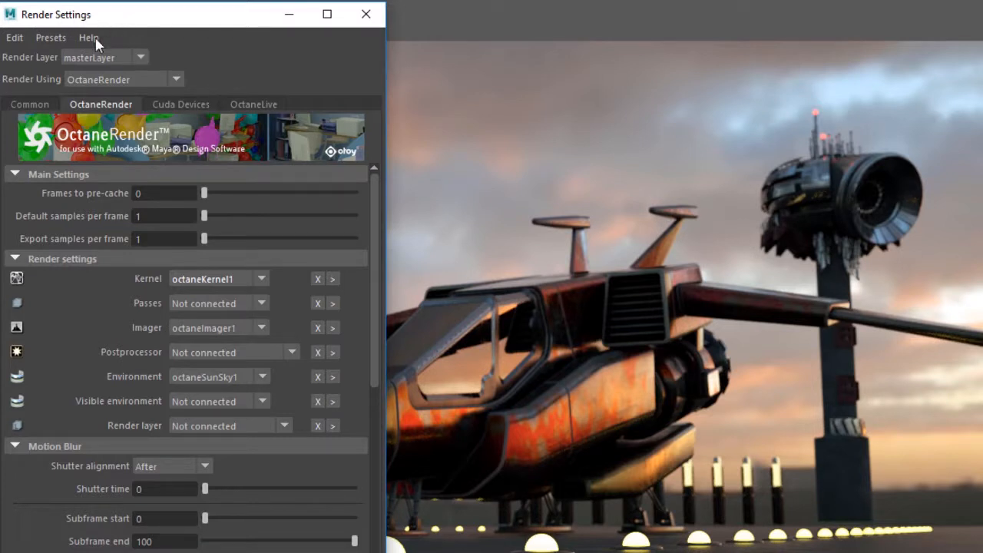
Choose octaneKernel1 from the Render Settings Kernel list to edit its attributes
{"action": "left_click", "coordinate": [261, 278]}
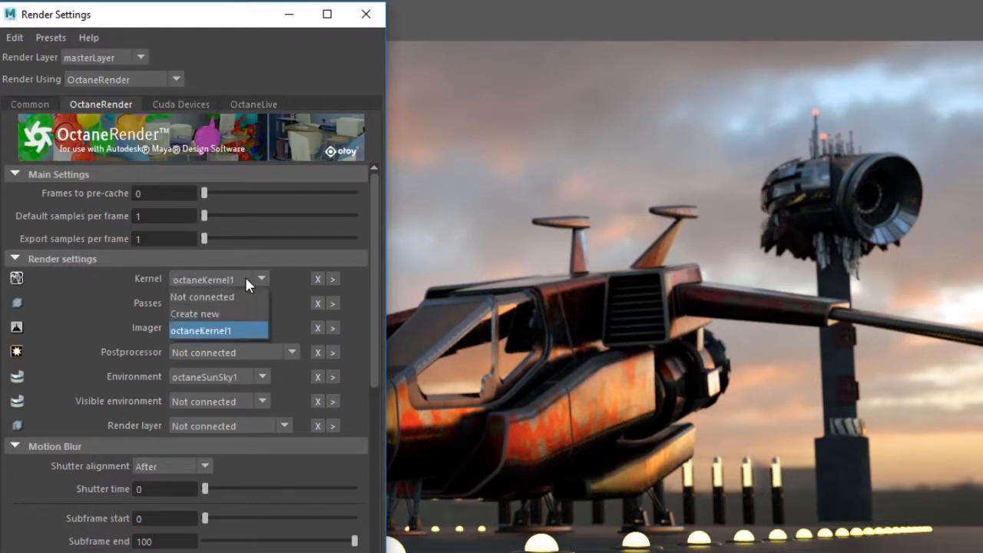
{"action": "mouse_move", "coordinate": [233, 335]}
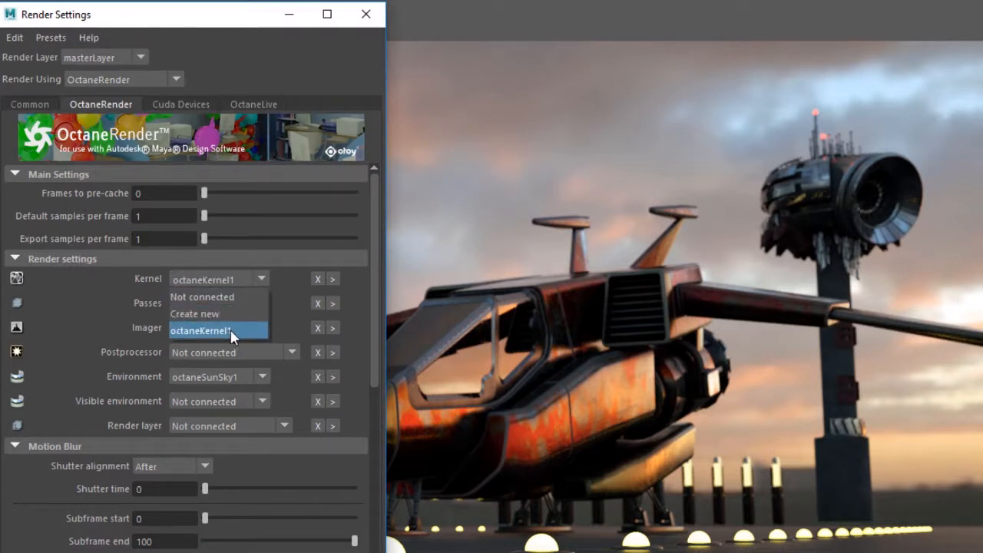
{"action": "left_click", "coordinate": [218, 329]}
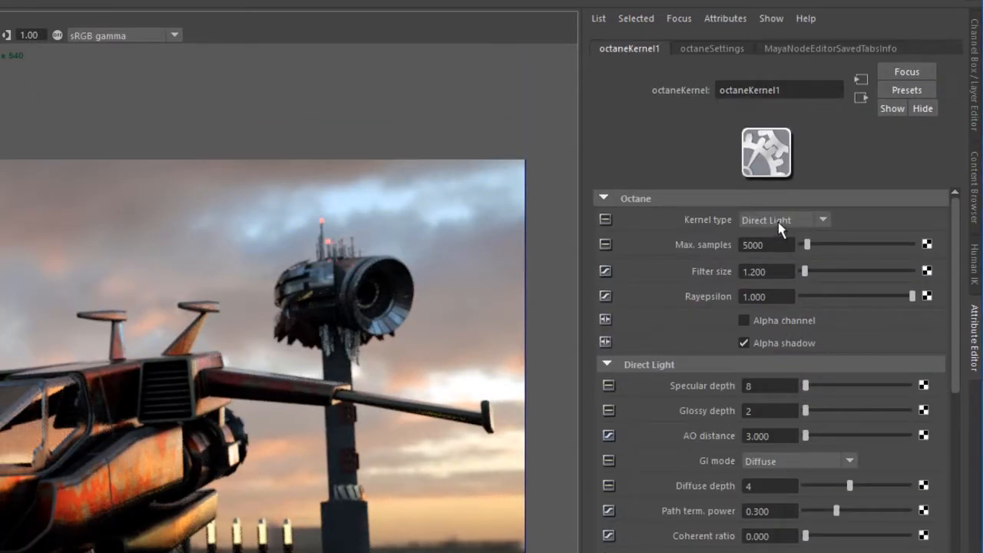
Keep Direct Light as the kernel type and lower Max. samples to 1000
{"action": "left_click", "coordinate": [783, 220]}
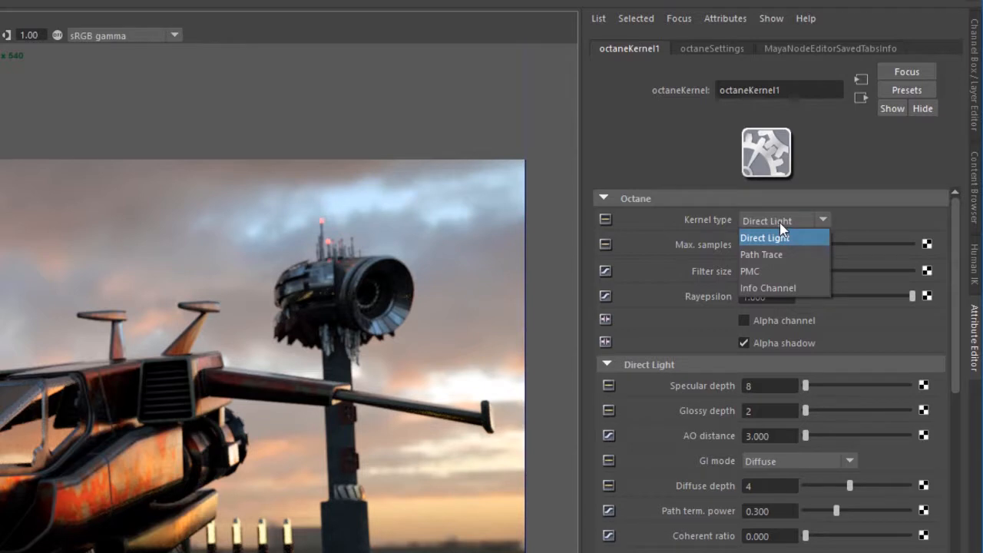
{"action": "left_click", "coordinate": [765, 237]}
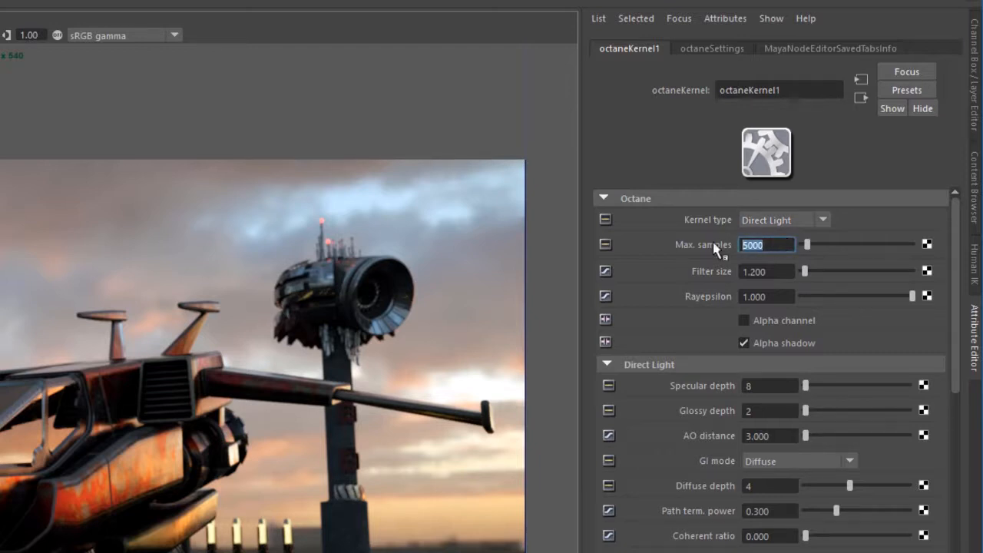
{"action": "mouse_move", "coordinate": [575, 321]}
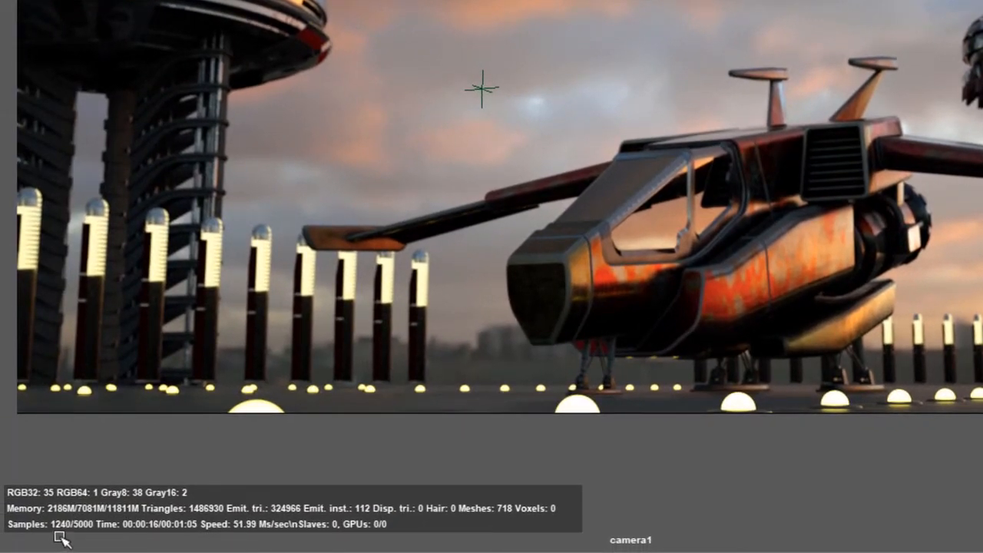
{"action": "mouse_move", "coordinate": [839, 248]}
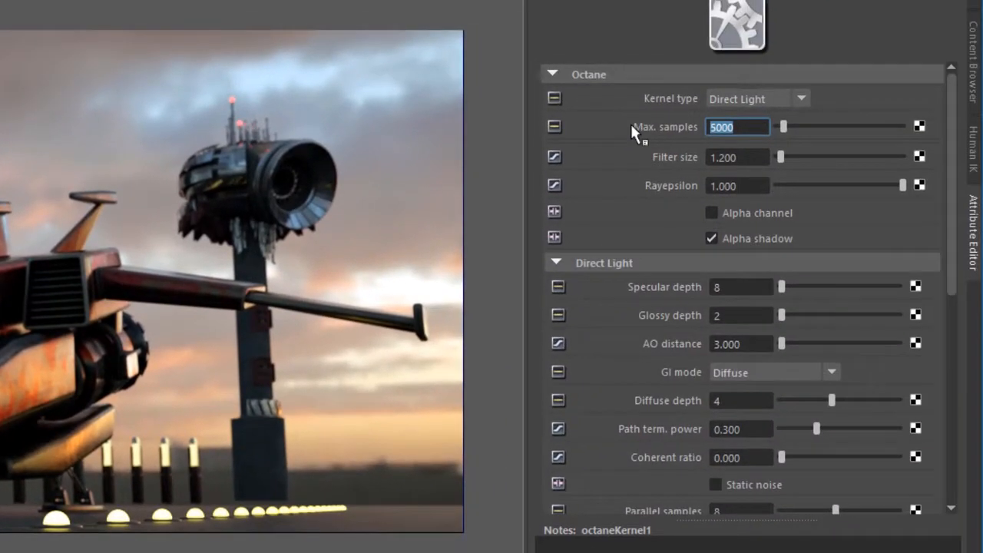
{"action": "type", "text": "1000"}
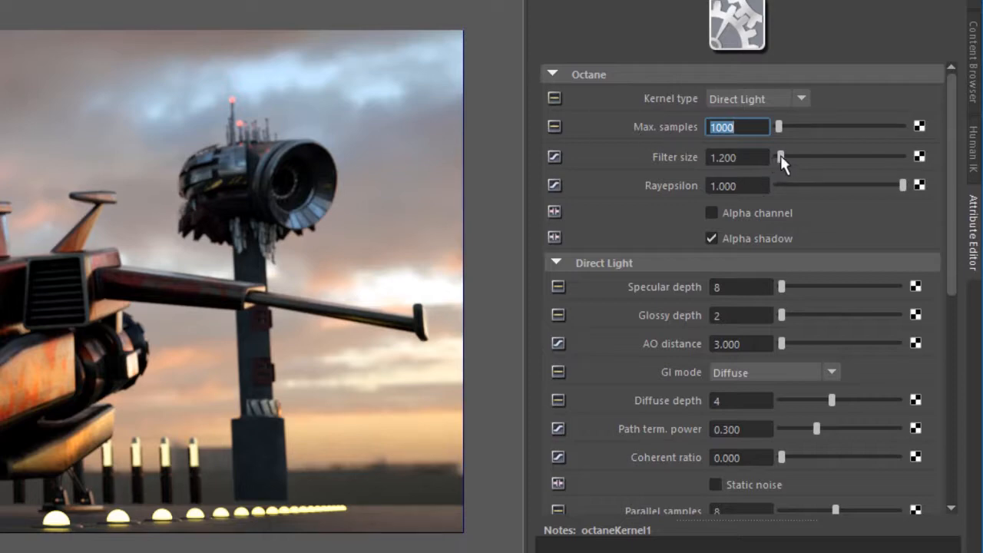
Raise the filter size to about 5 to see the blur, then set it back to 1.200
{"action": "left_click_drag", "start_coordinate": [782, 157], "coordinate": [836, 157]}
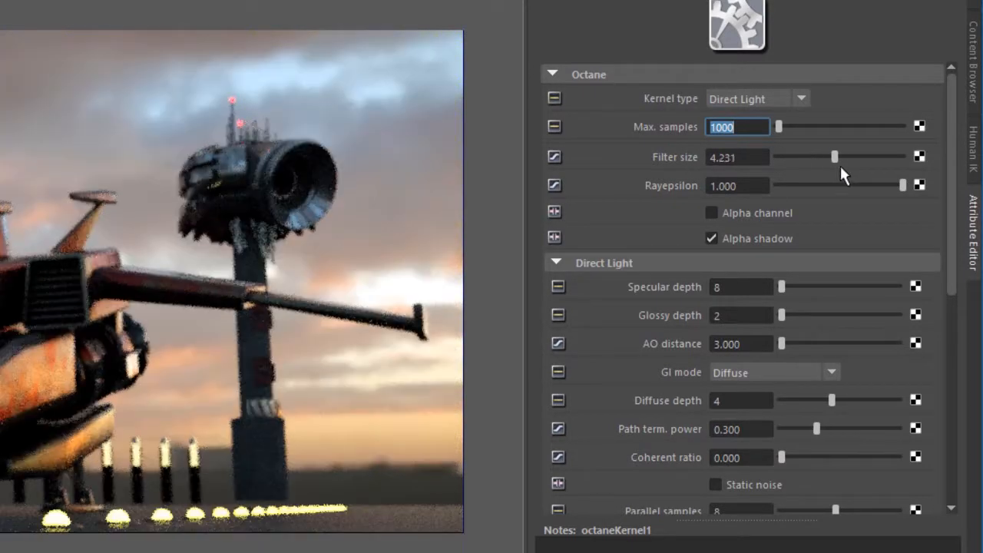
{"action": "left_click_drag", "start_coordinate": [834, 157], "coordinate": [851, 157]}
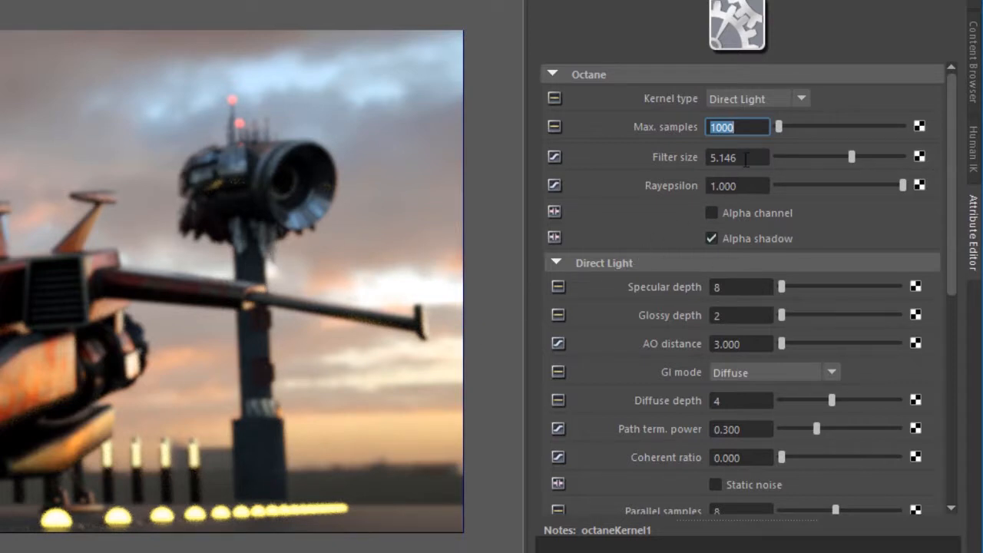
{"action": "type", "text": "1.200"}
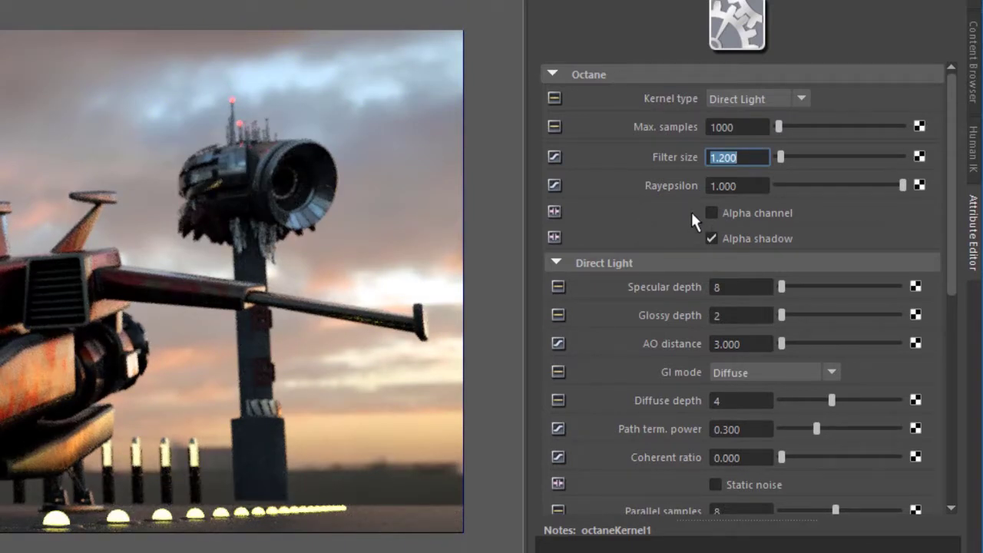
{"action": "left_click", "coordinate": [737, 185]}
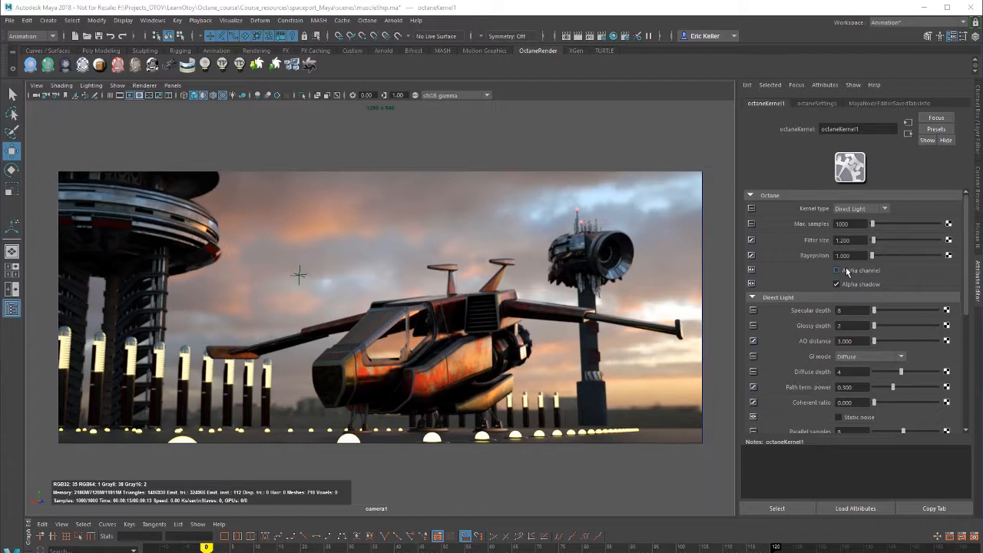
Enable Alpha channel on the Direct Light kernel so the sky renders black
{"action": "left_click", "coordinate": [836, 270]}
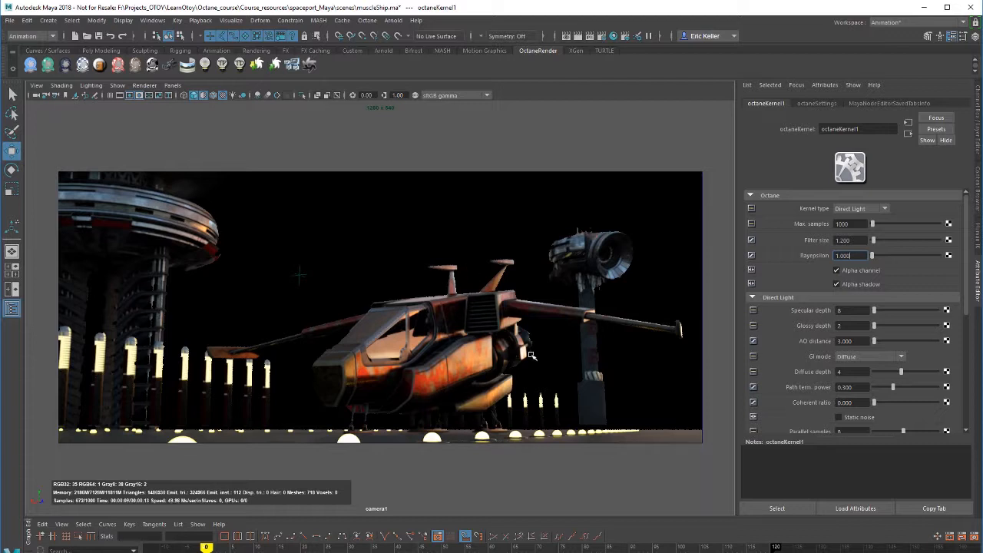
{"action": "mouse_move", "coordinate": [433, 350]}
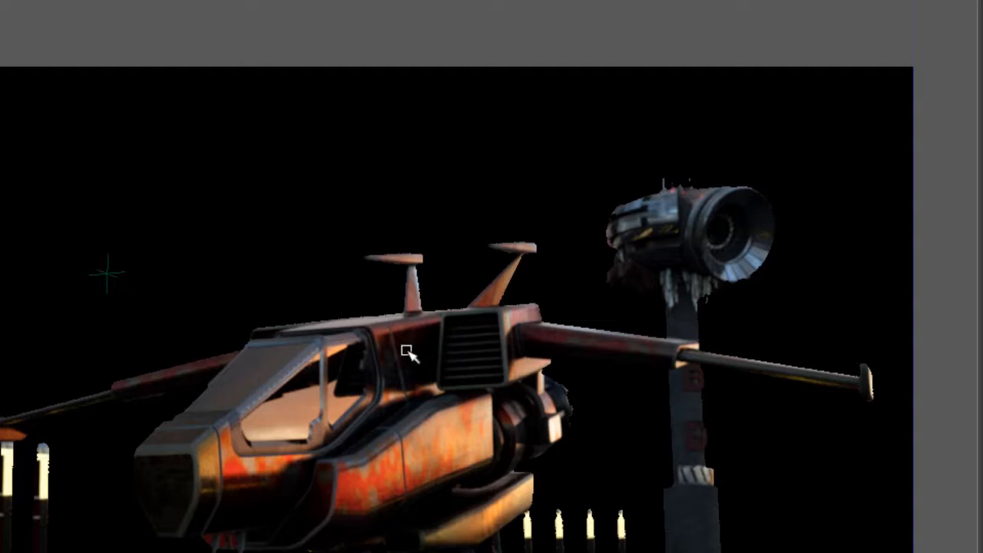
{"action": "mouse_move", "coordinate": [423, 318]}
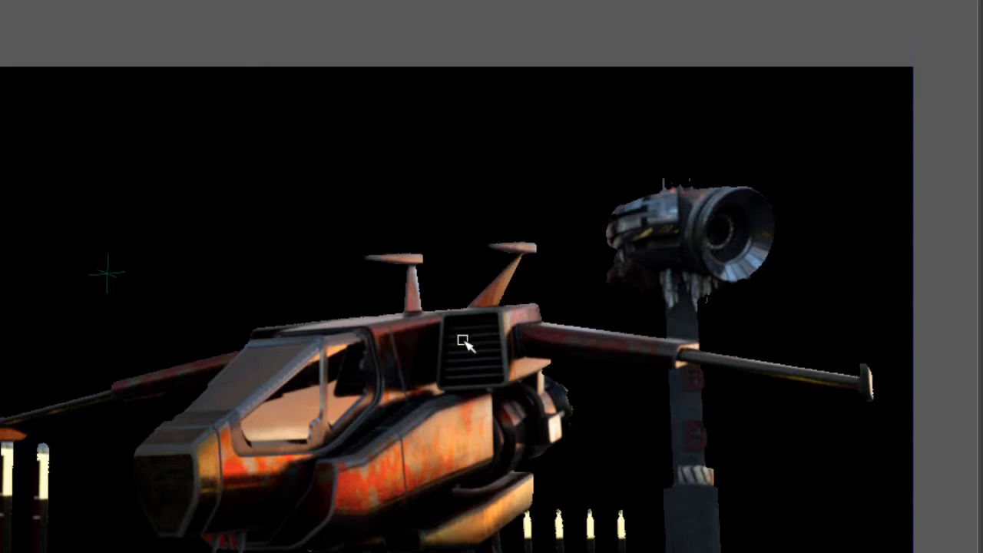
{"action": "mouse_move", "coordinate": [439, 304]}
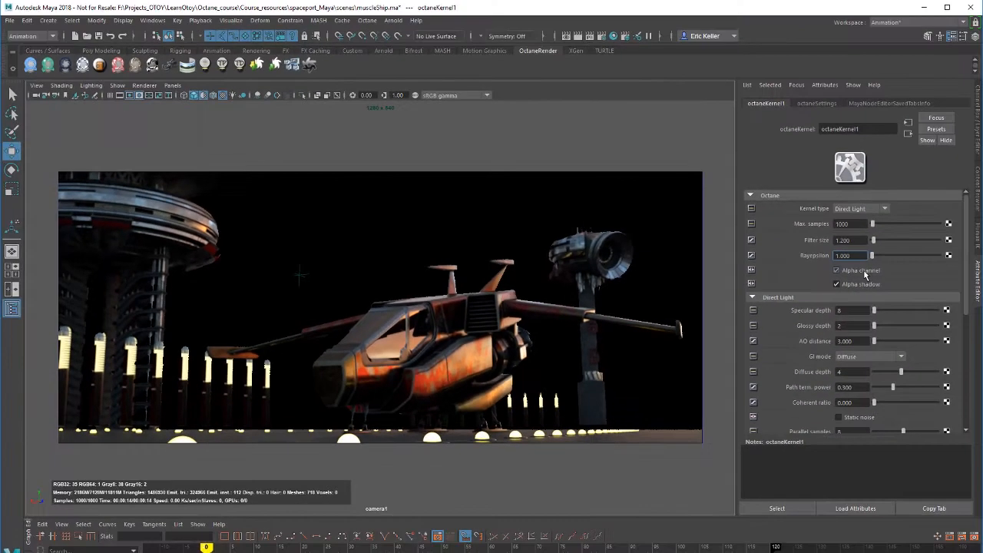
Disable Alpha channel to restore the sky, toggling Alpha shadow off and back on
{"action": "left_click", "coordinate": [835, 270]}
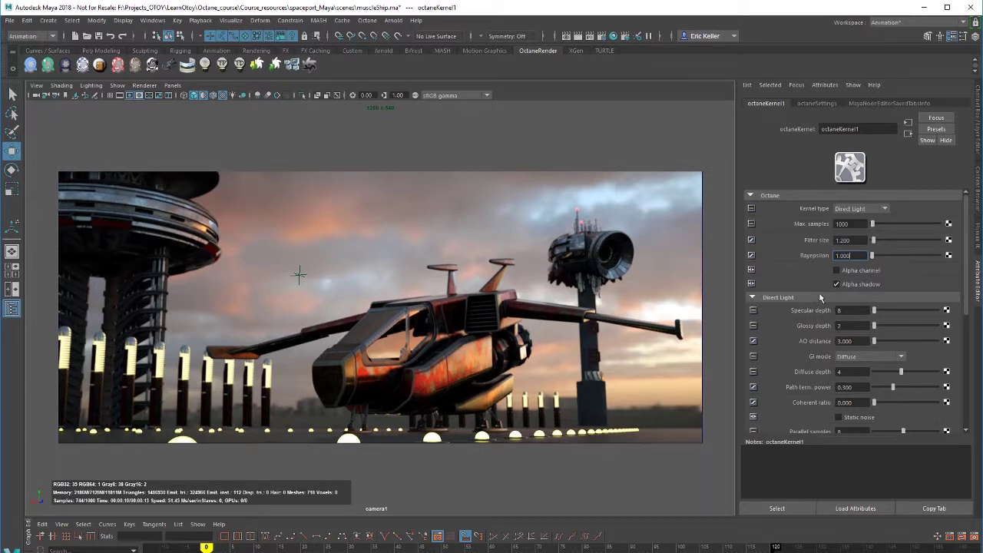
{"action": "left_click", "coordinate": [837, 283]}
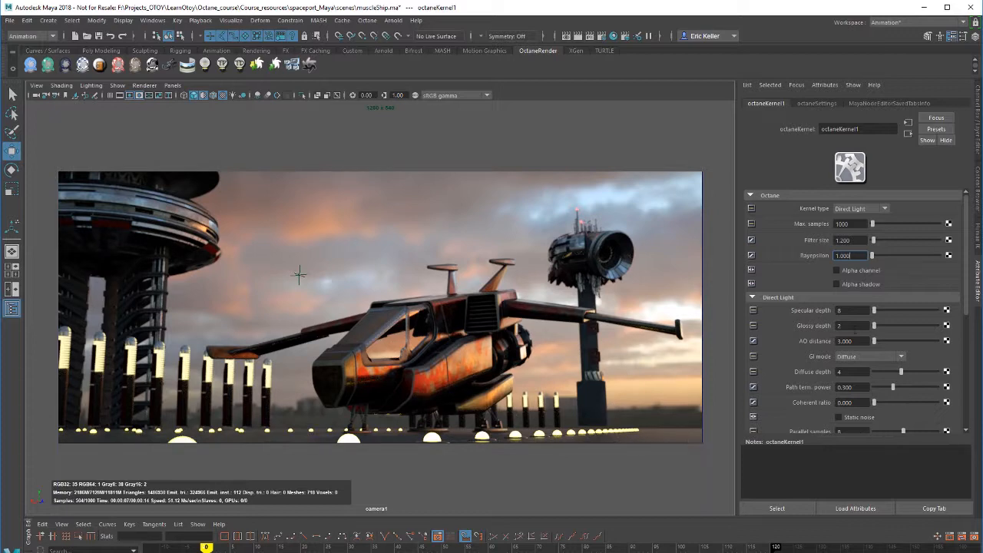
{"action": "left_click", "coordinate": [835, 282]}
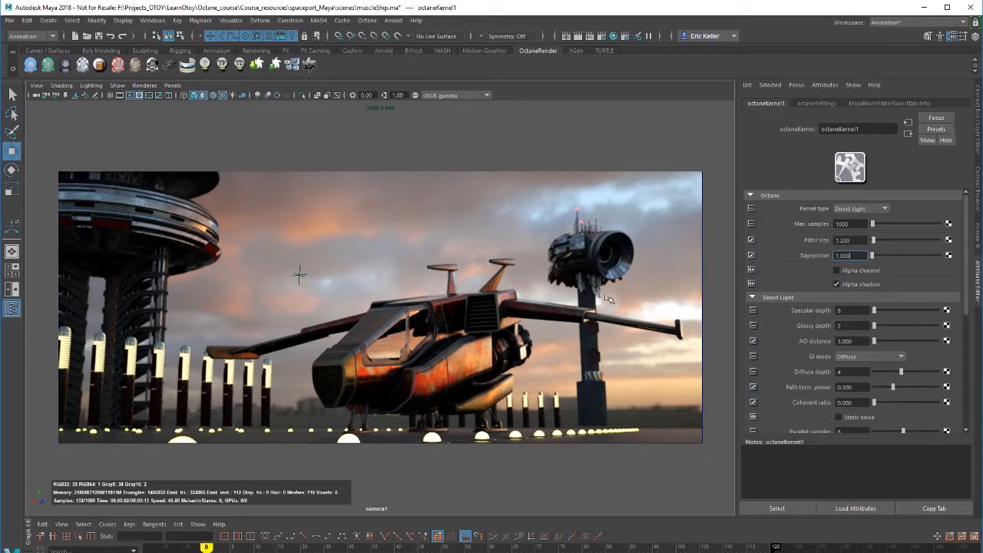
{"action": "scroll", "scroll_direction": "down", "scroll_amount": 3}
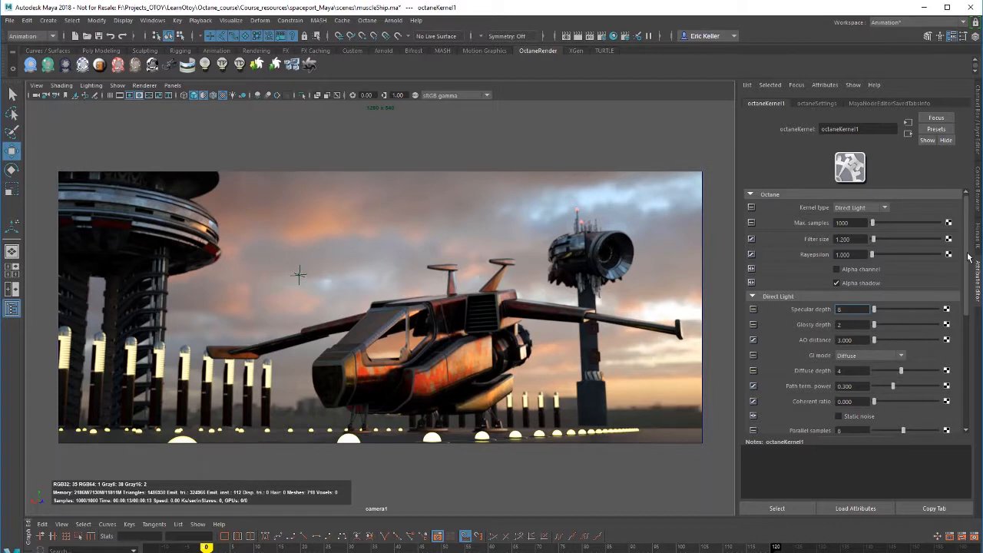
{"action": "scroll", "scroll_direction": "down", "scroll_amount": 3}
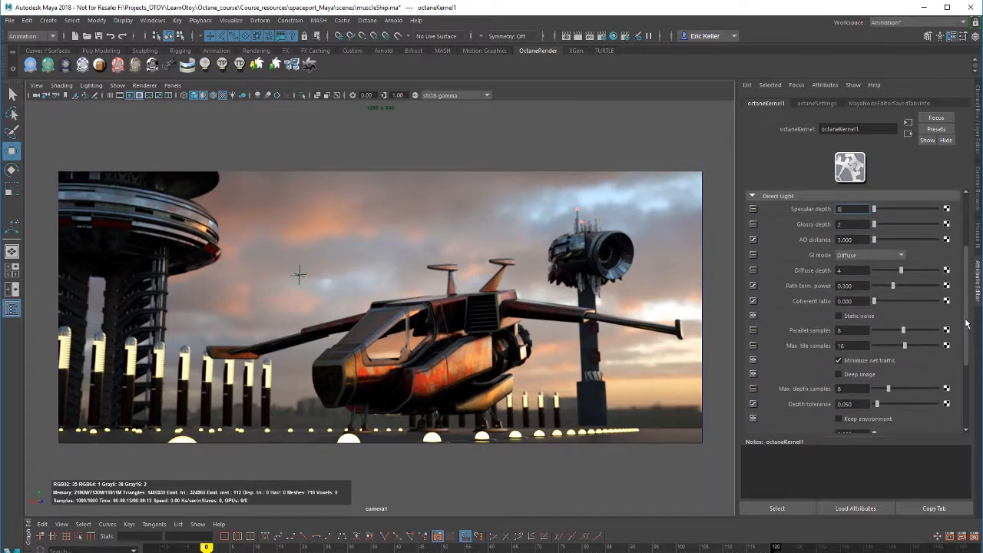
{"action": "scroll", "scroll_direction": "down", "scroll_amount": 3}
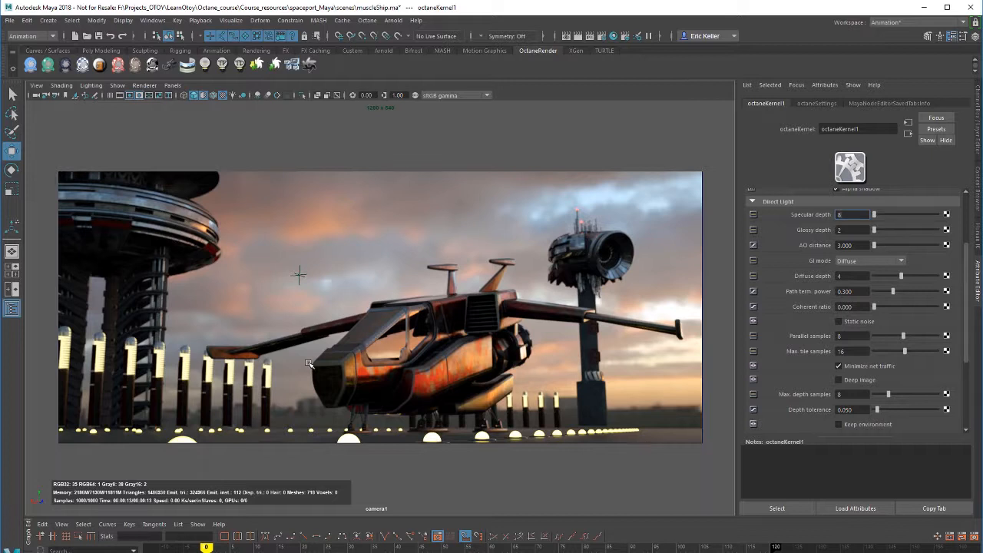
{"action": "mouse_move", "coordinate": [800, 236]}
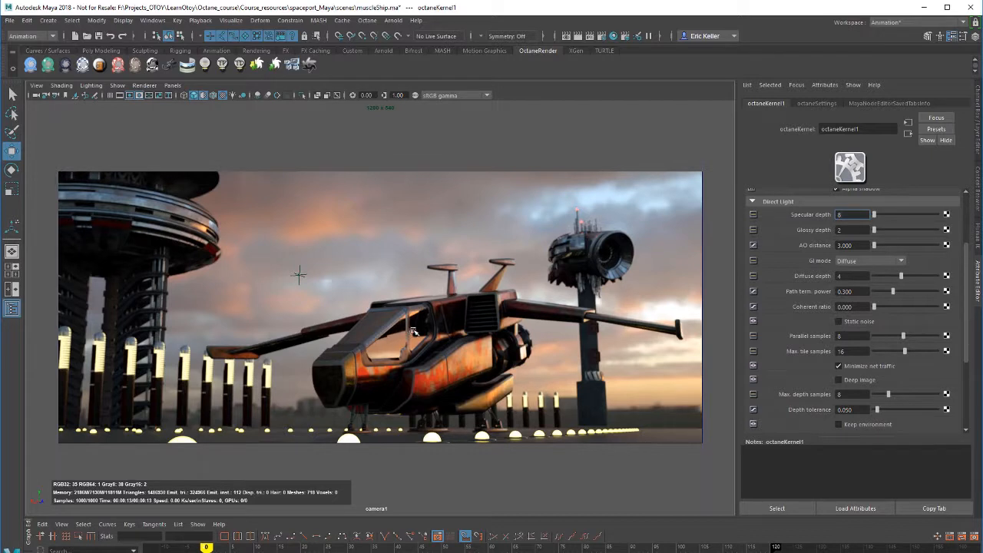
{"action": "mouse_move", "coordinate": [392, 344]}
{"action": "type", "text": "4"}
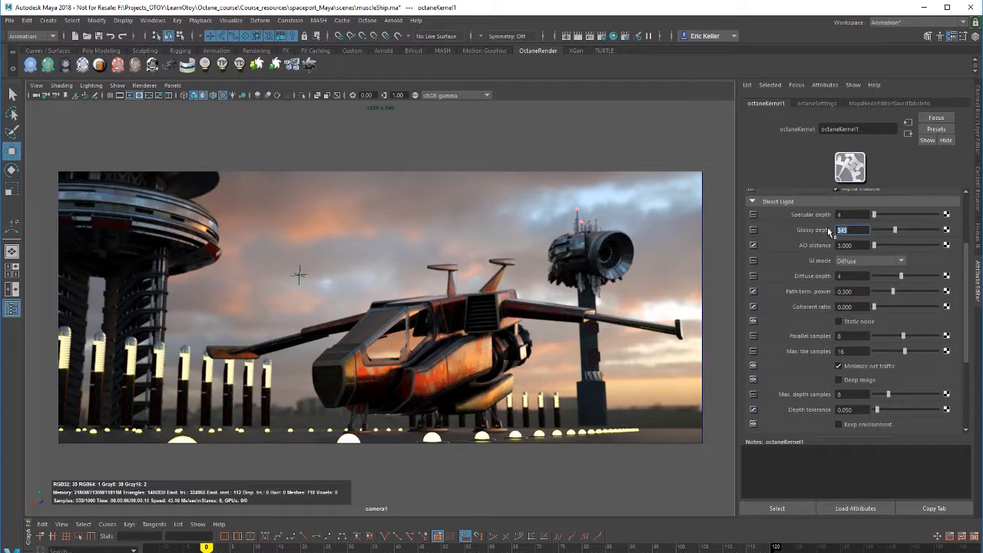
Enter 8 as the Direct Light glossy depth
{"action": "type", "text": "8"}
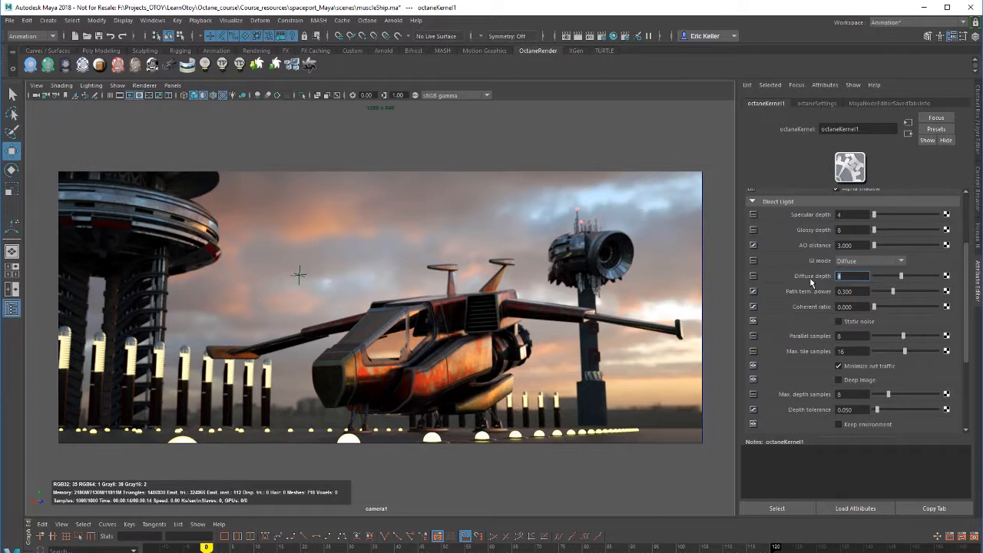
{"action": "mouse_move", "coordinate": [599, 410]}
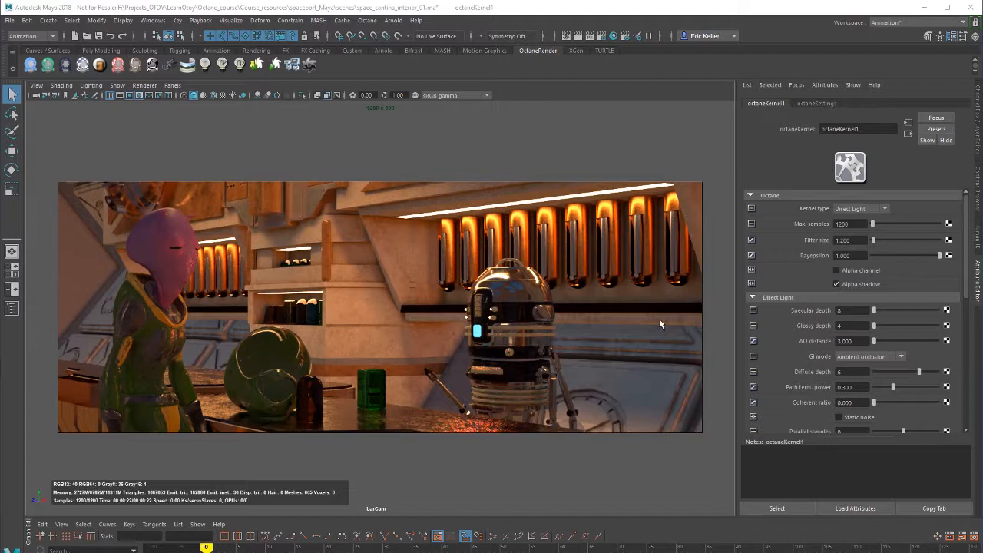
{"action": "mouse_move", "coordinate": [464, 243]}
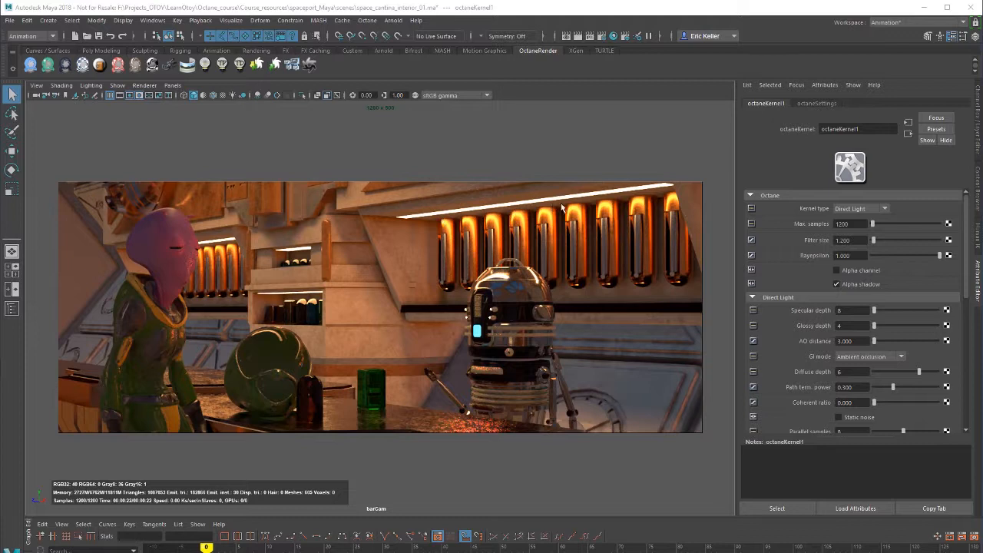
{"action": "mouse_move", "coordinate": [822, 375]}
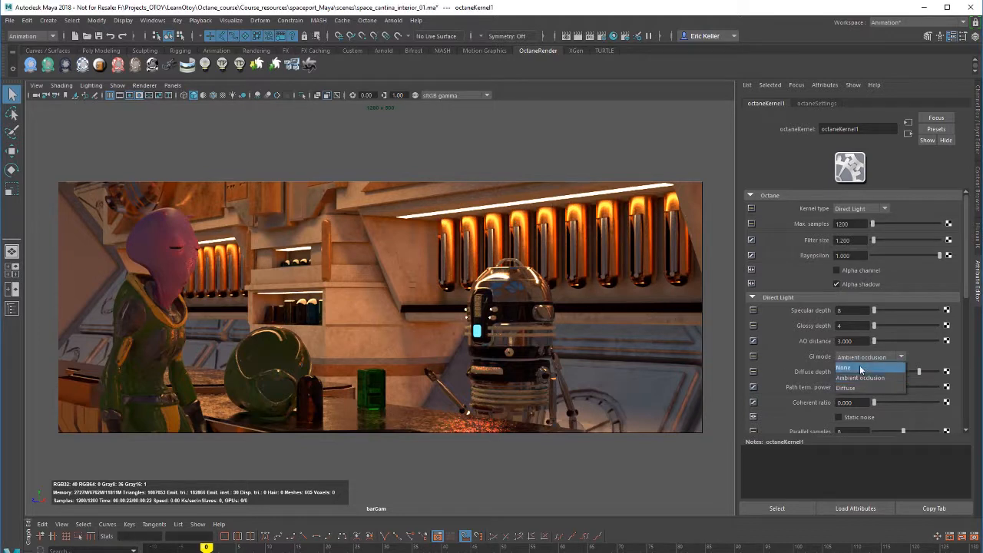
{"action": "mouse_move", "coordinate": [854, 387]}
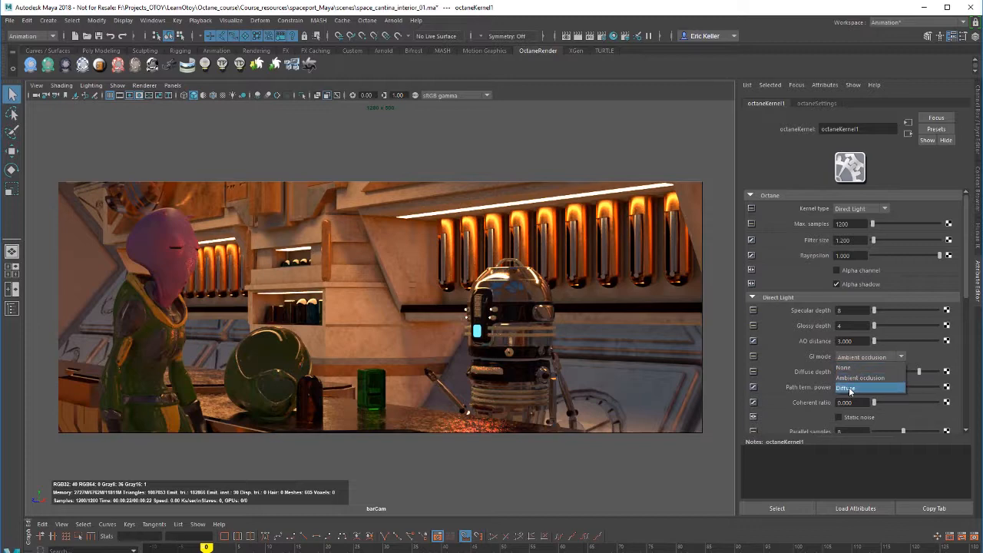
Set the Direct Light GI mode to None, darkening the interior render
{"action": "left_click", "coordinate": [848, 366]}
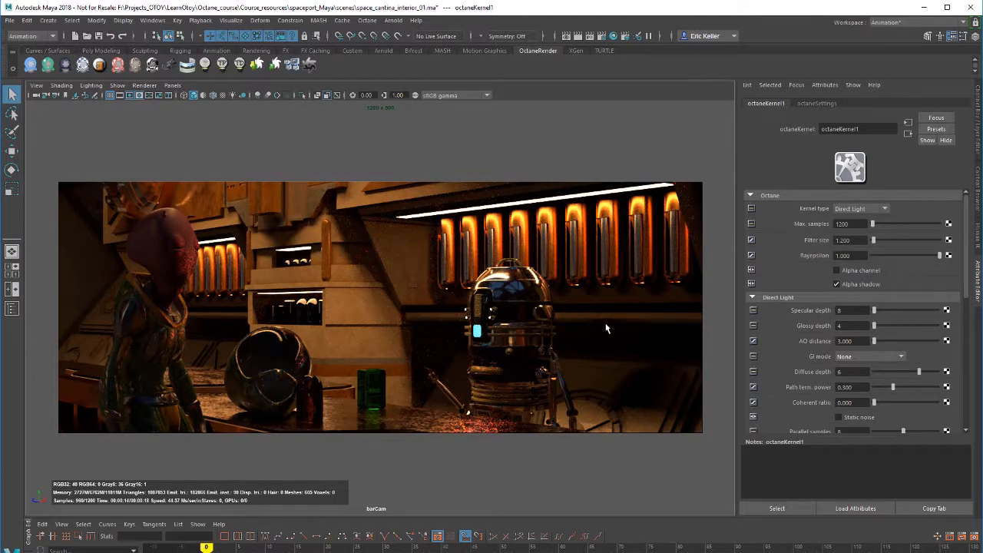
Switch the Direct Light GI mode back to Ambient occlusion
{"action": "left_click", "coordinate": [867, 356]}
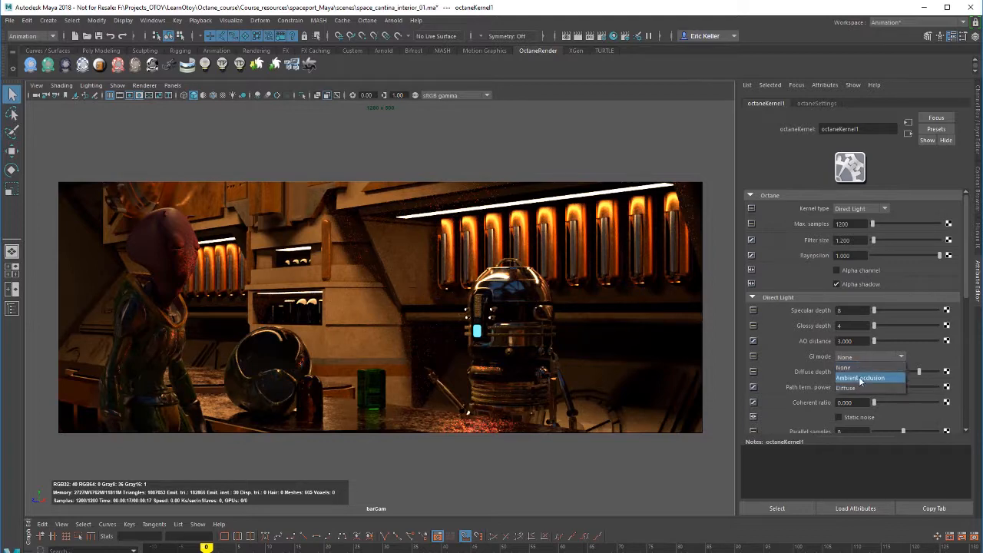
{"action": "left_click", "coordinate": [867, 378]}
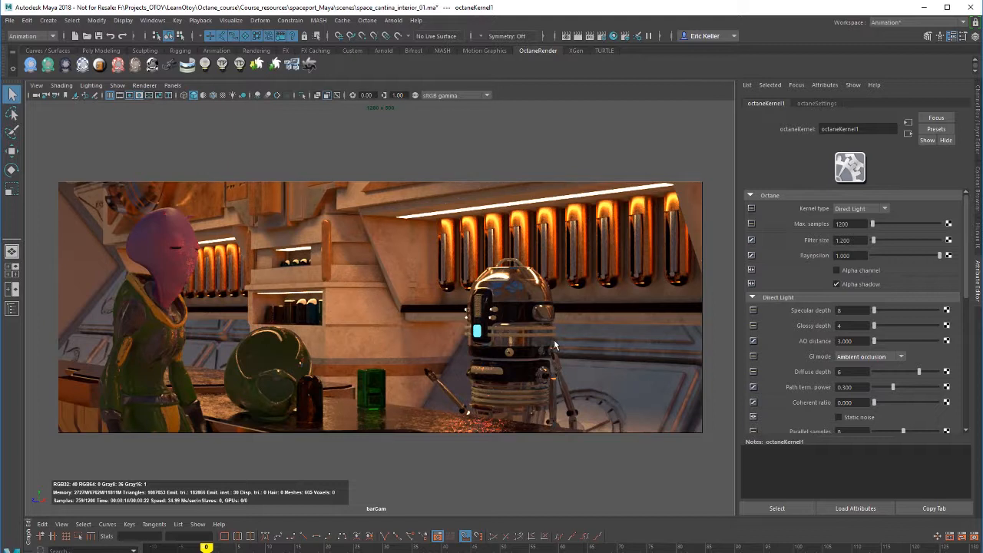
{"action": "mouse_move", "coordinate": [777, 373]}
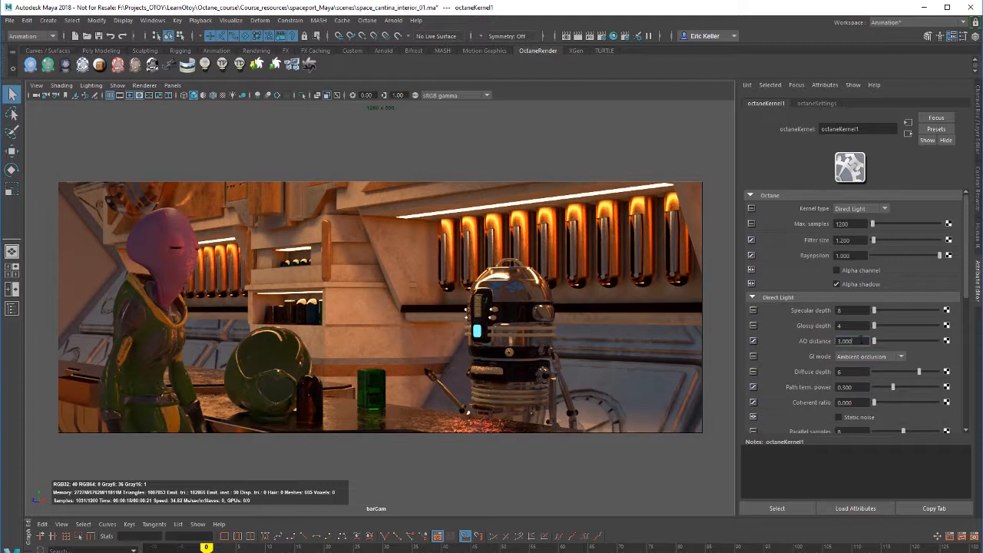
Set AO distance to 20 and change GI mode to Diffuse
{"action": "left_click", "coordinate": [851, 341]}
{"action": "type", "text": "20.000"}
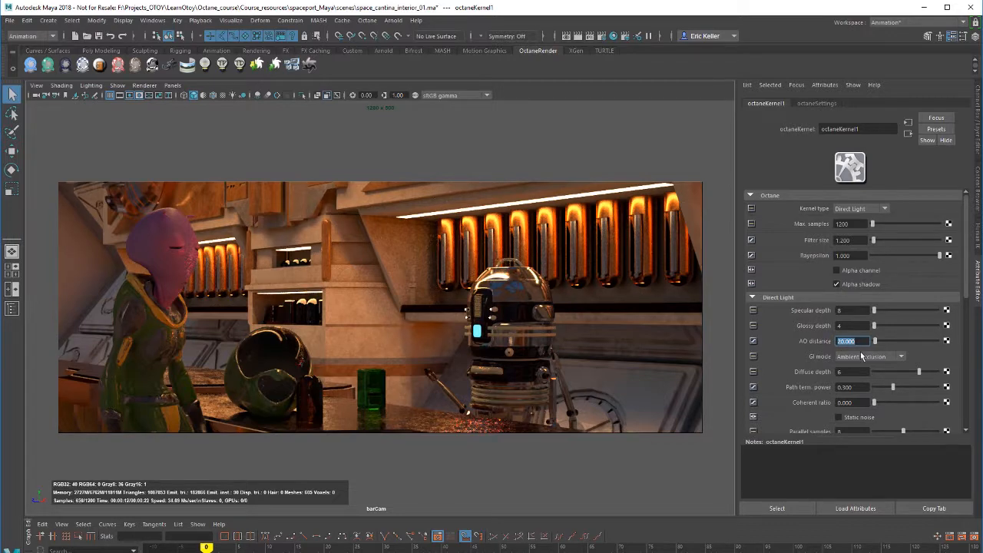
{"action": "left_click", "coordinate": [869, 356]}
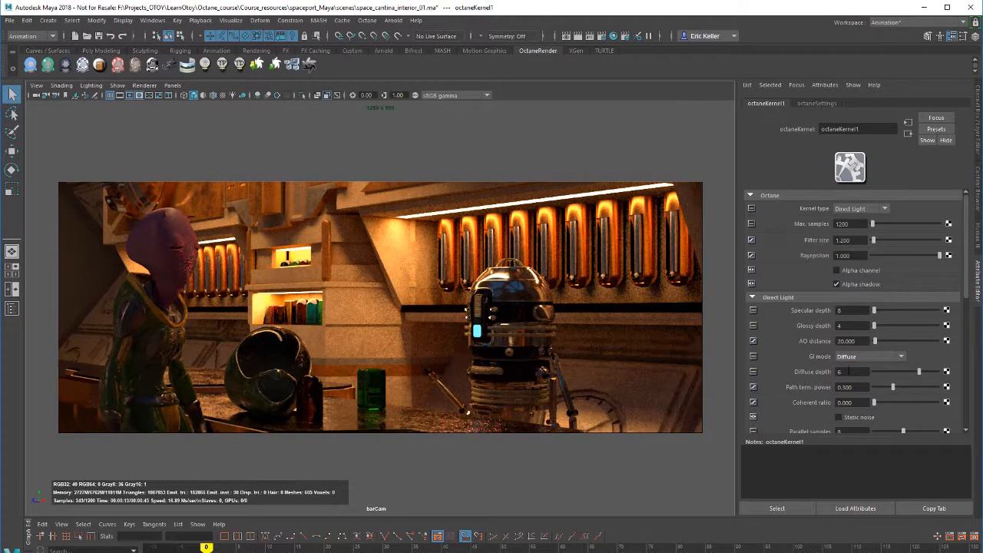
Edit the diffuse depth, then select the path term power value for editing
{"action": "left_click", "coordinate": [852, 372]}
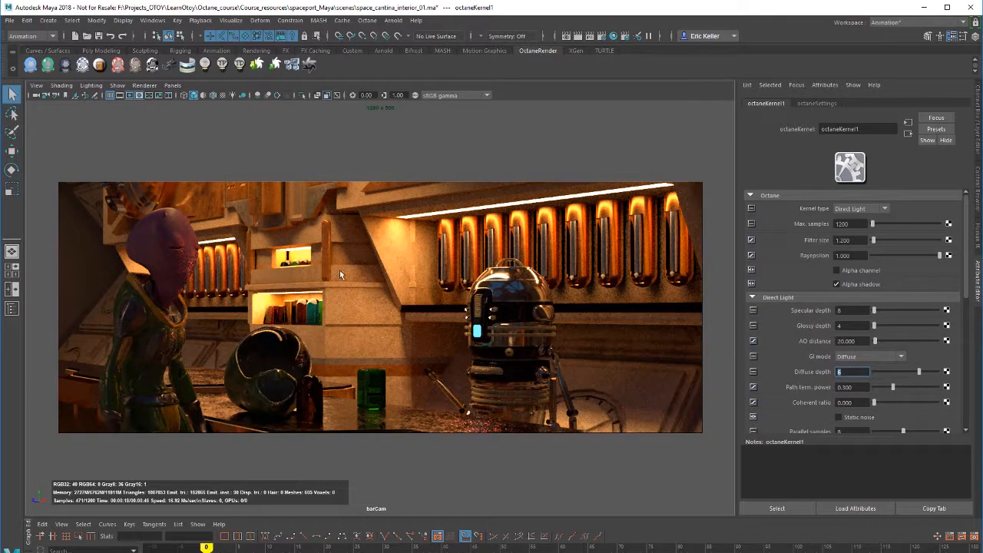
{"action": "mouse_move", "coordinate": [553, 321]}
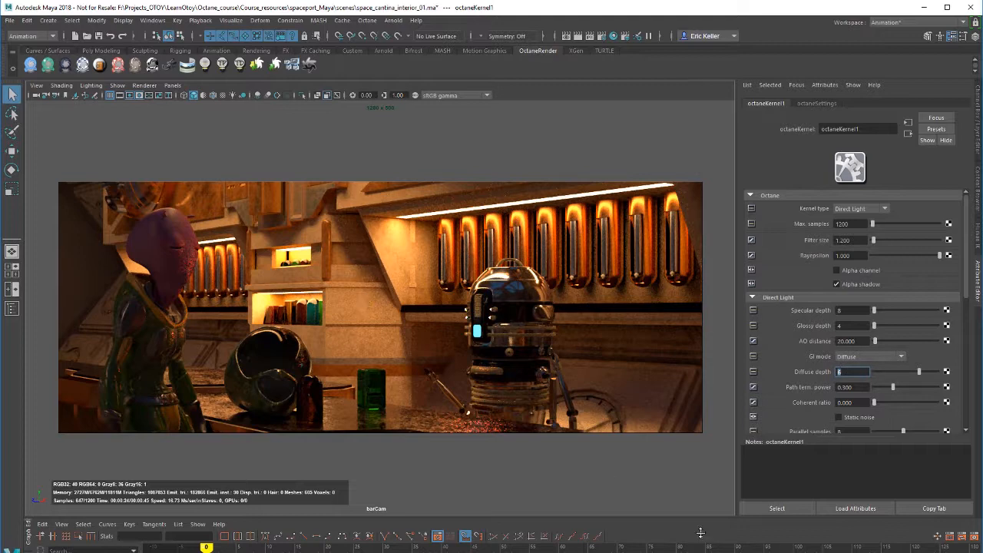
{"action": "scroll", "scroll_direction": "down", "scroll_amount": 3}
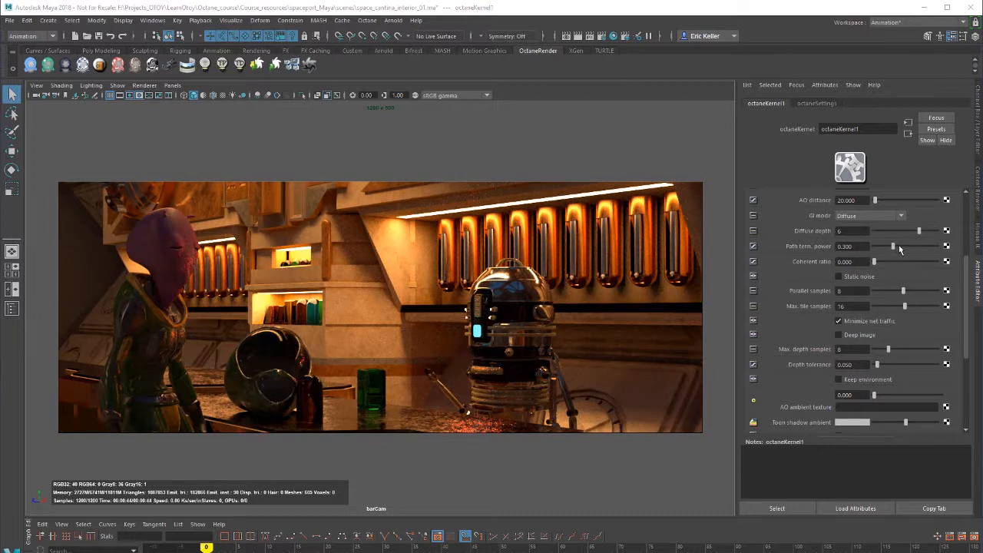
{"action": "left_click_drag", "start_coordinate": [894, 246], "coordinate": [903, 246]}
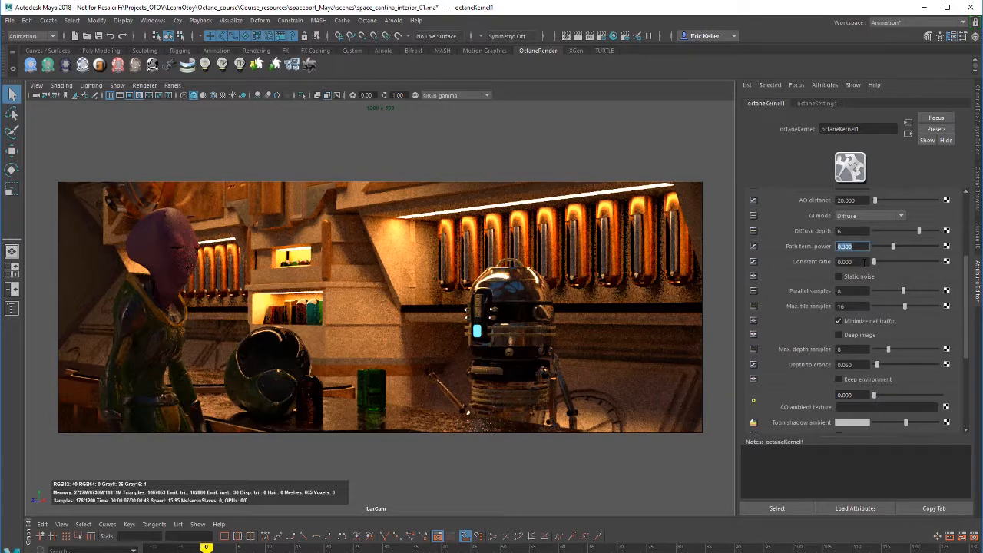
Raise the Direct Light coherent ratio above zero, then reset it so the grainy render clears
{"action": "left_click_drag", "start_coordinate": [872, 261], "coordinate": [889, 261]}
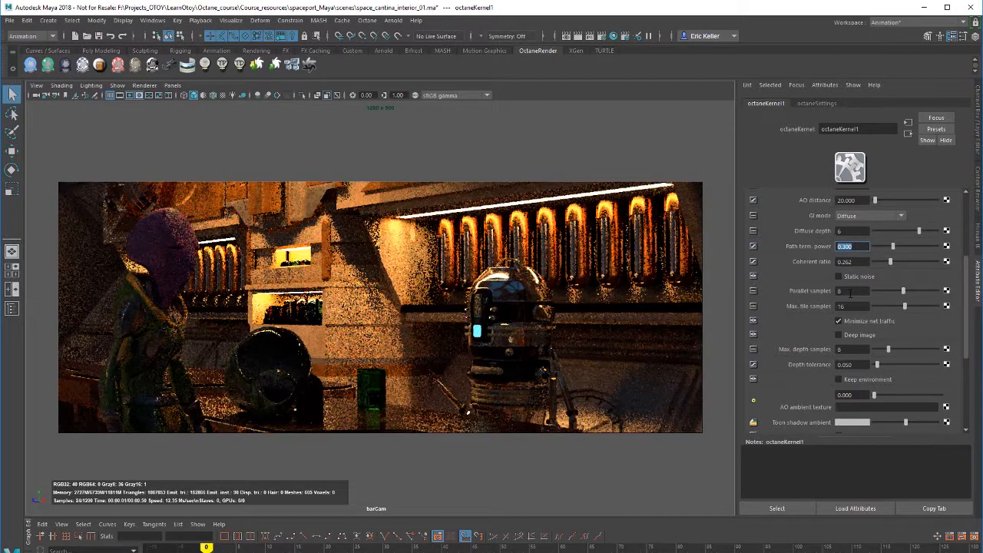
{"action": "left_click", "coordinate": [850, 261]}
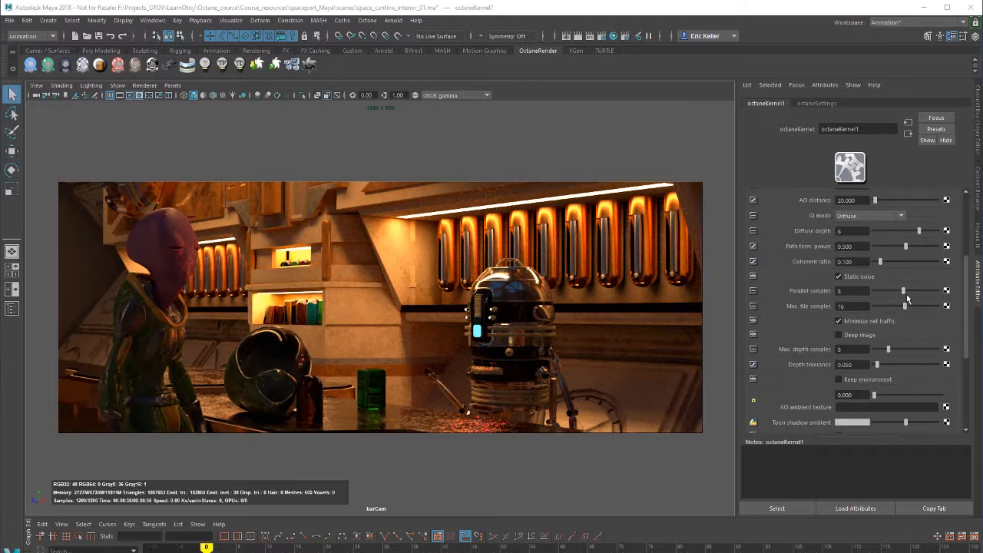
{"action": "mouse_move", "coordinate": [912, 297]}
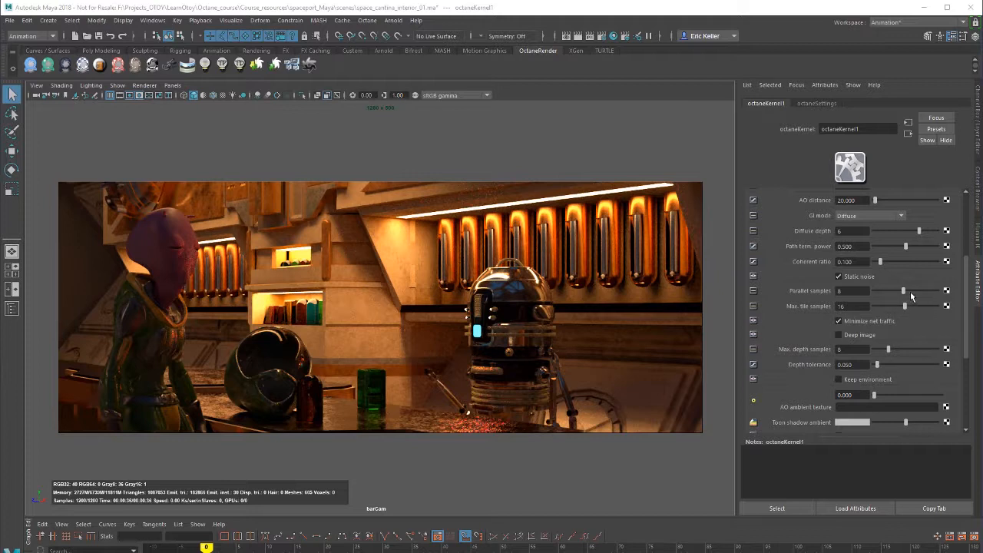
Increase the Direct Light kernel's Parallel samples slider value
{"action": "left_click_drag", "start_coordinate": [879, 291], "coordinate": [922, 290]}
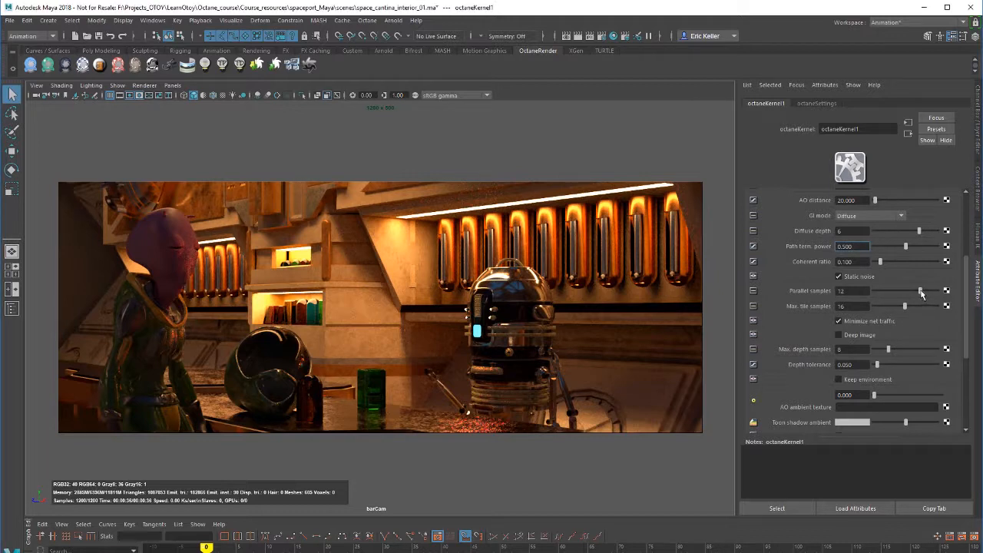
{"action": "mouse_move", "coordinate": [912, 311]}
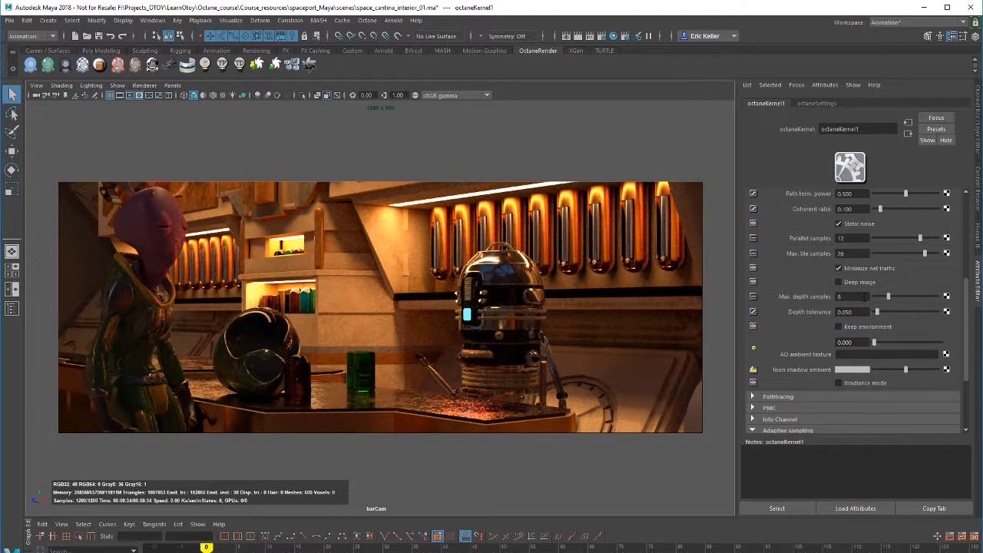
Commit Parallel samples at 12 so the interior re-renders with the new kernel settings
{"action": "left_click", "coordinate": [853, 310]}
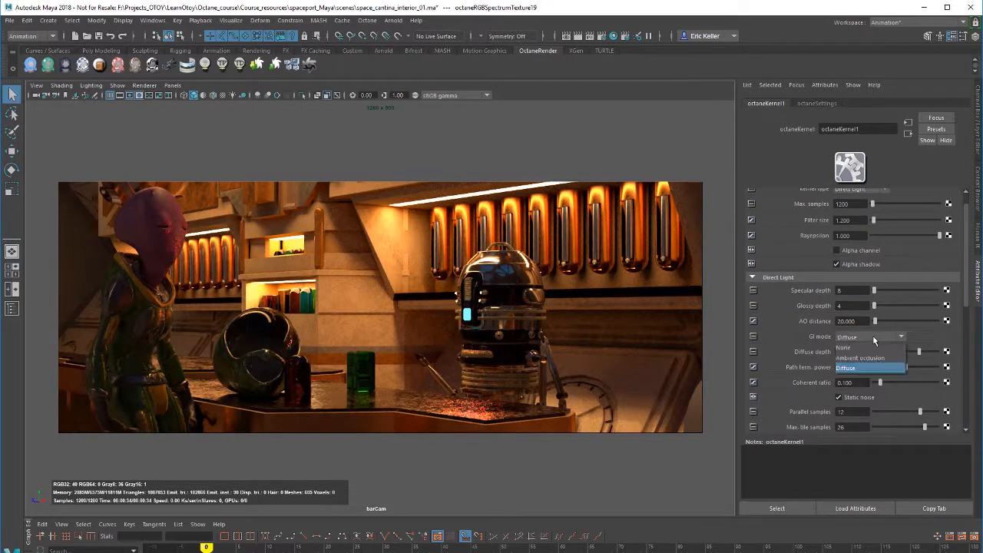
Set the Direct Light GI mode to Ambient occlusion, darkening the render
{"action": "left_click", "coordinate": [869, 357]}
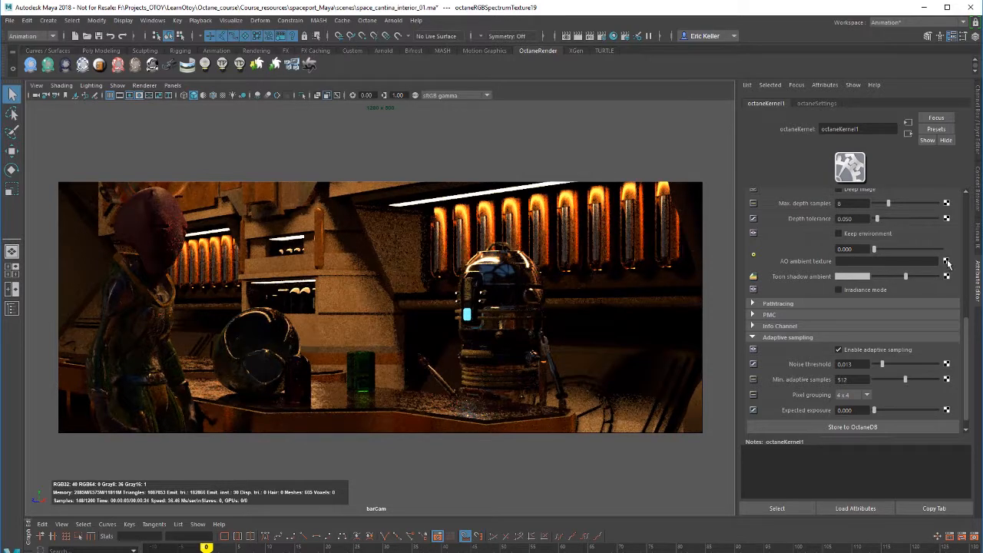
Map an RGB spectrum texture onto AO ambient texture and colour it green
{"action": "left_click", "coordinate": [946, 261]}
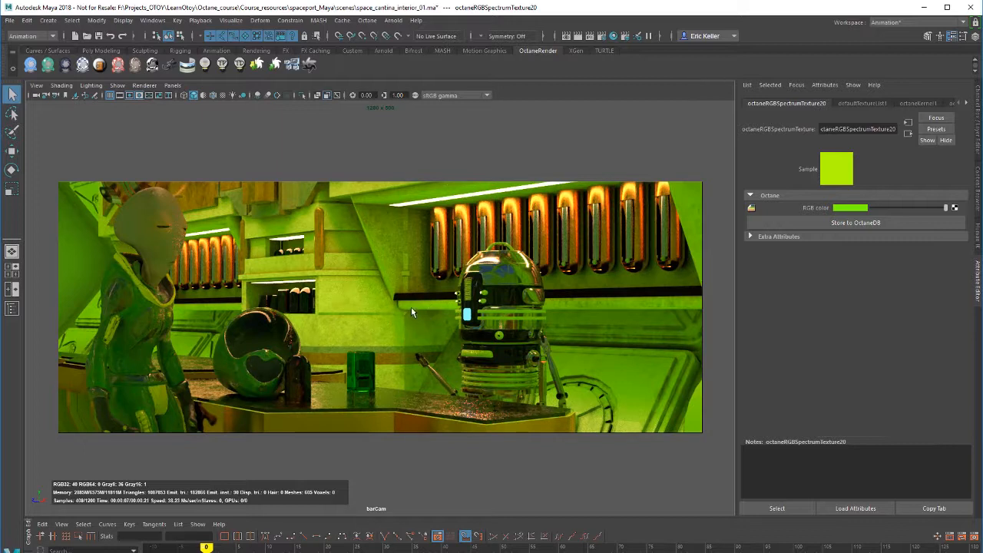
{"action": "mouse_move", "coordinate": [691, 330]}
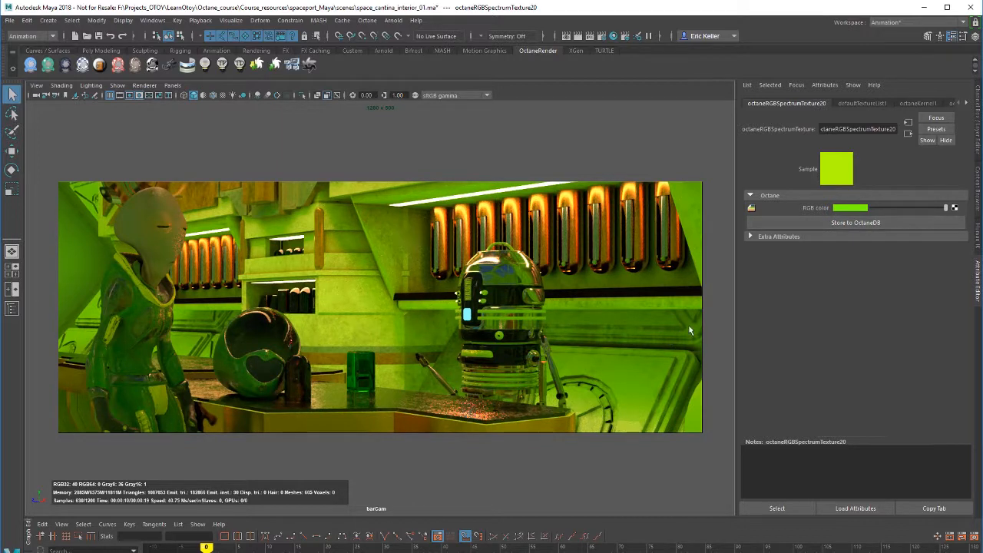
{"action": "mouse_move", "coordinate": [560, 270]}
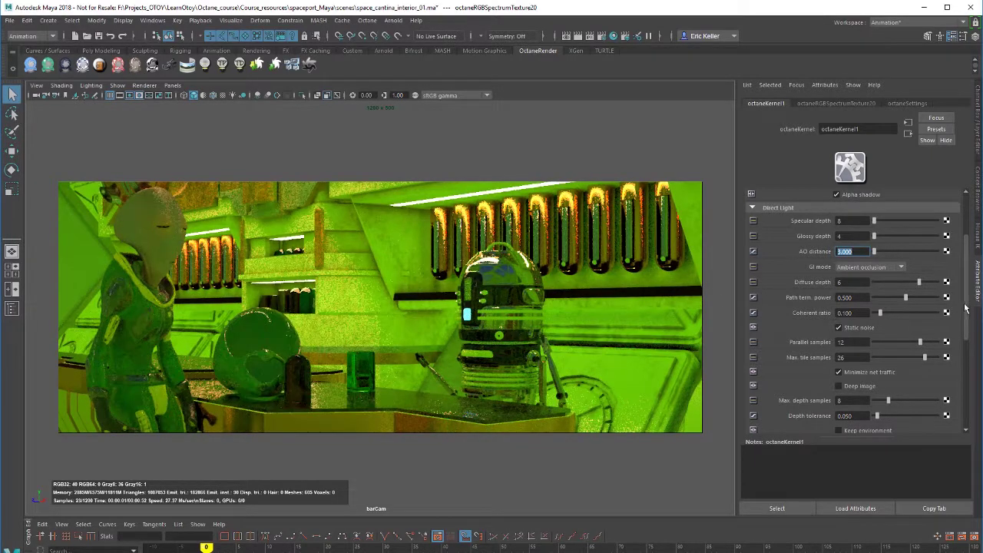
{"action": "scroll", "scroll_direction": "down", "scroll_amount": 3}
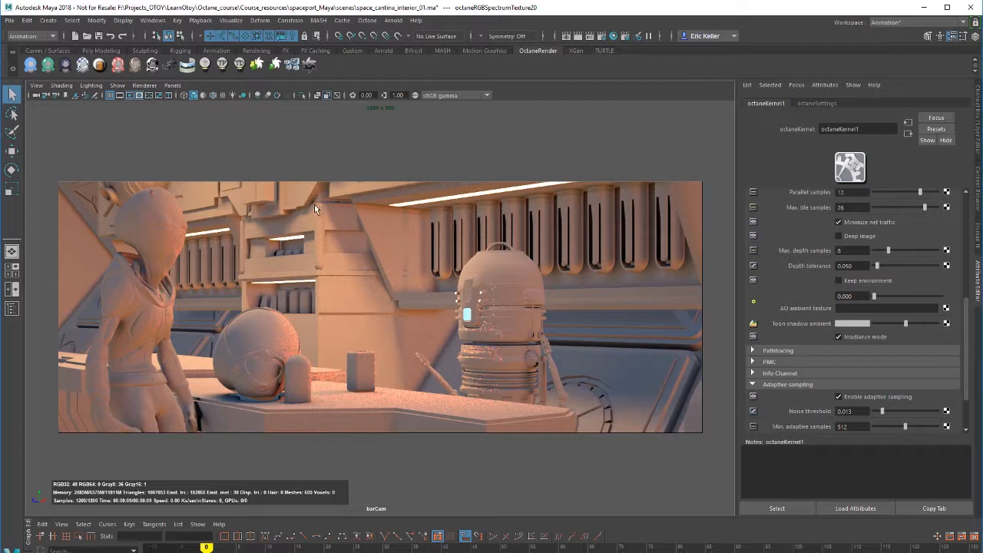
{"action": "mouse_move", "coordinate": [611, 353]}
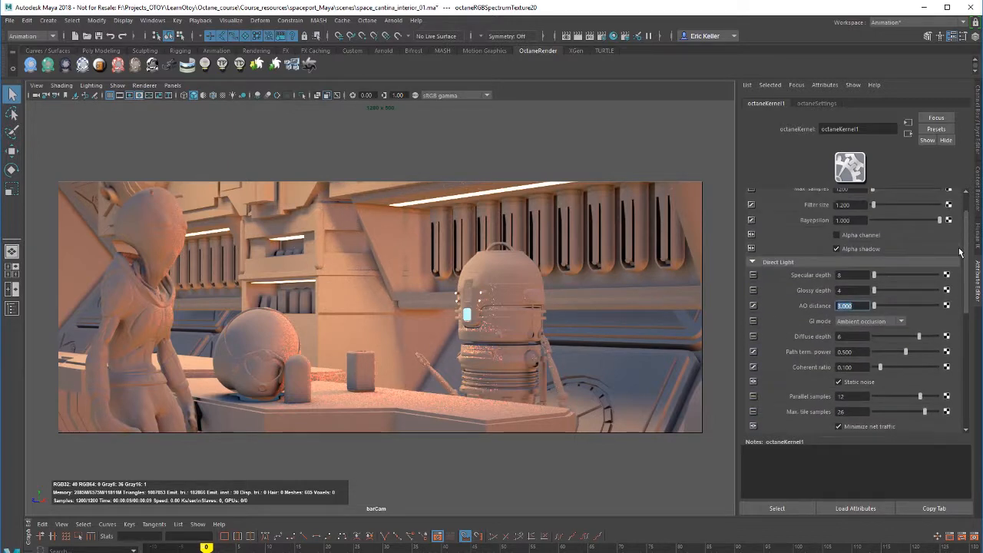
Switch GI mode back to Diffuse and load the spaceship scene with cloudy sky
{"action": "left_click", "coordinate": [868, 321]}
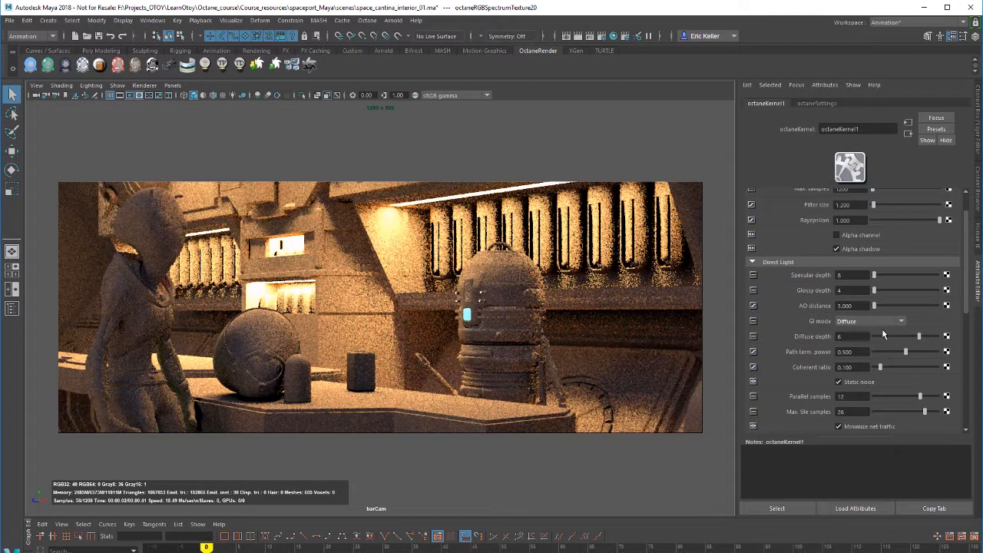
{"action": "left_click", "coordinate": [868, 321]}
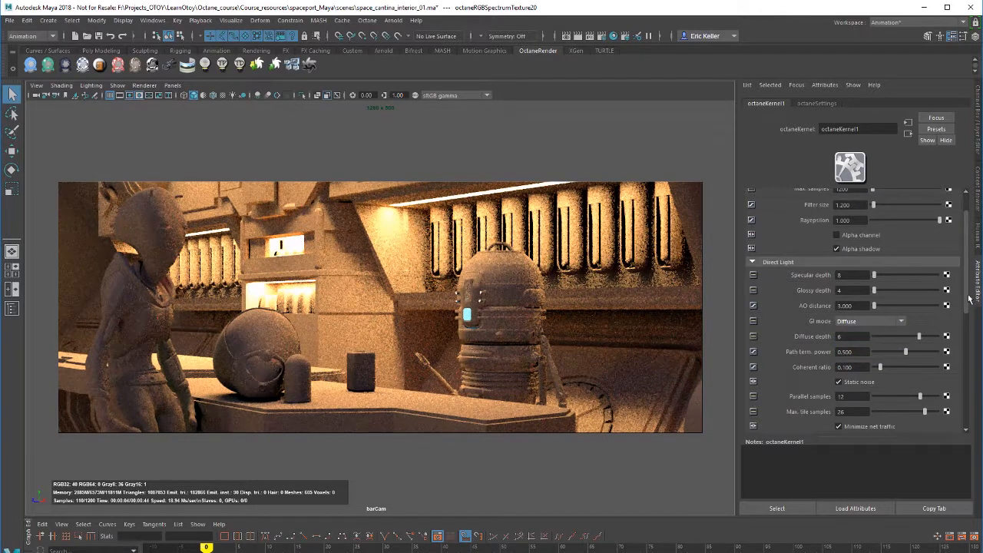
{"action": "scroll", "scroll_direction": "down", "scroll_amount": 3}
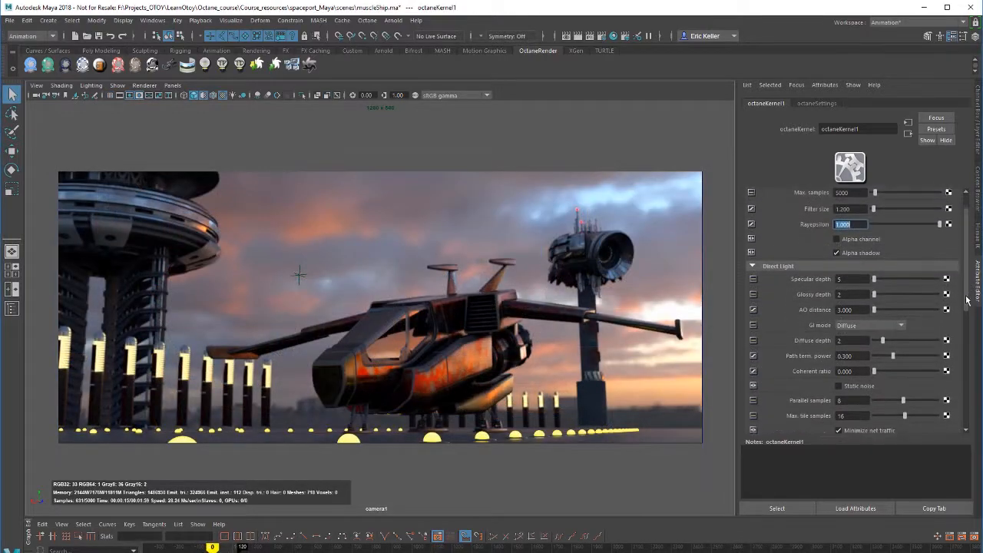
Render the aircraft scene from camera1 in a separate Render View window
{"action": "scroll", "scroll_direction": "down", "scroll_amount": 3}
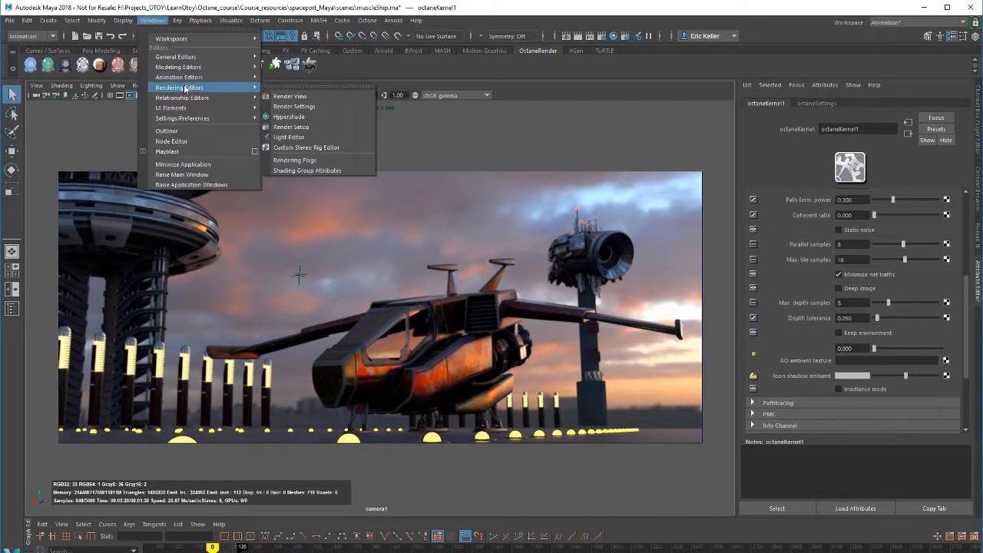
{"action": "left_click", "coordinate": [289, 96]}
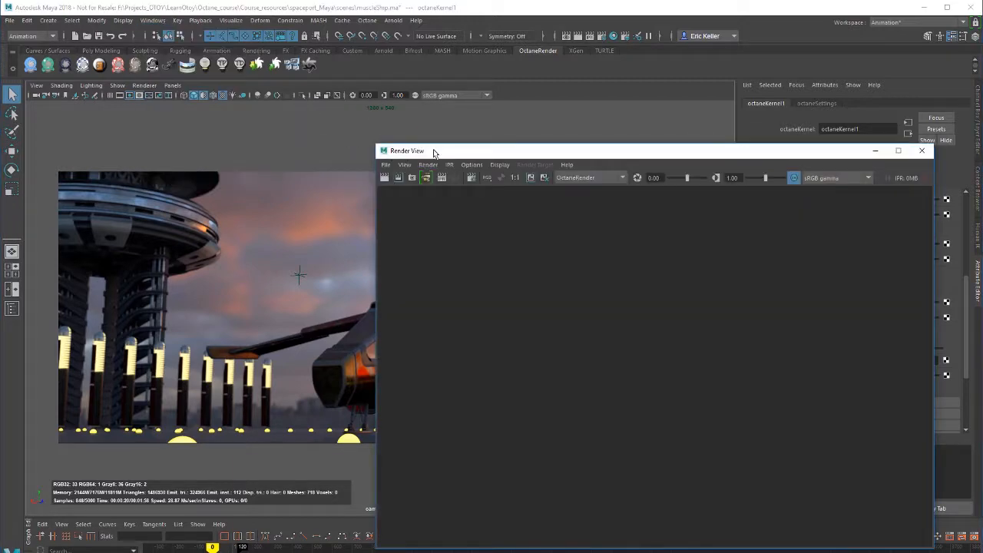
{"action": "left_click", "coordinate": [427, 164]}
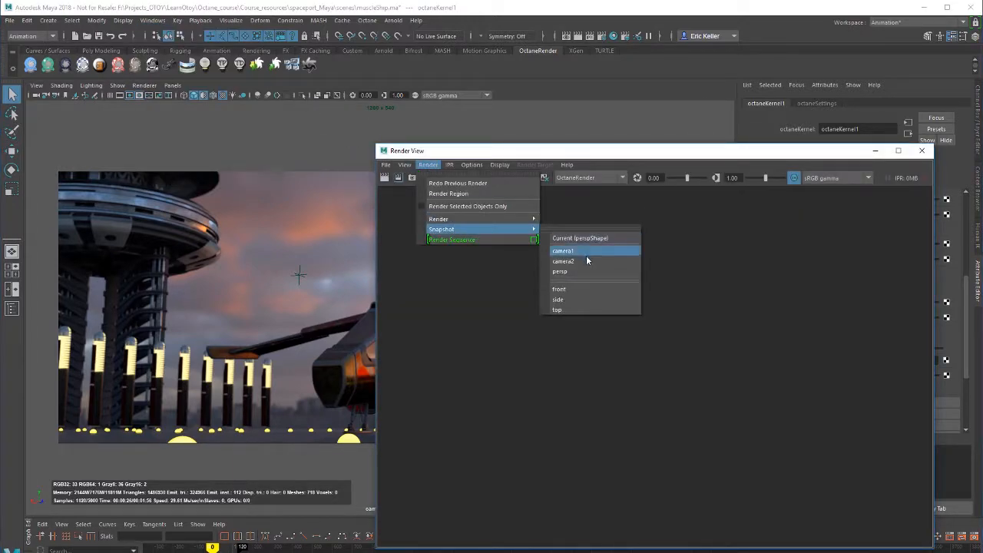
{"action": "left_click", "coordinate": [562, 261]}
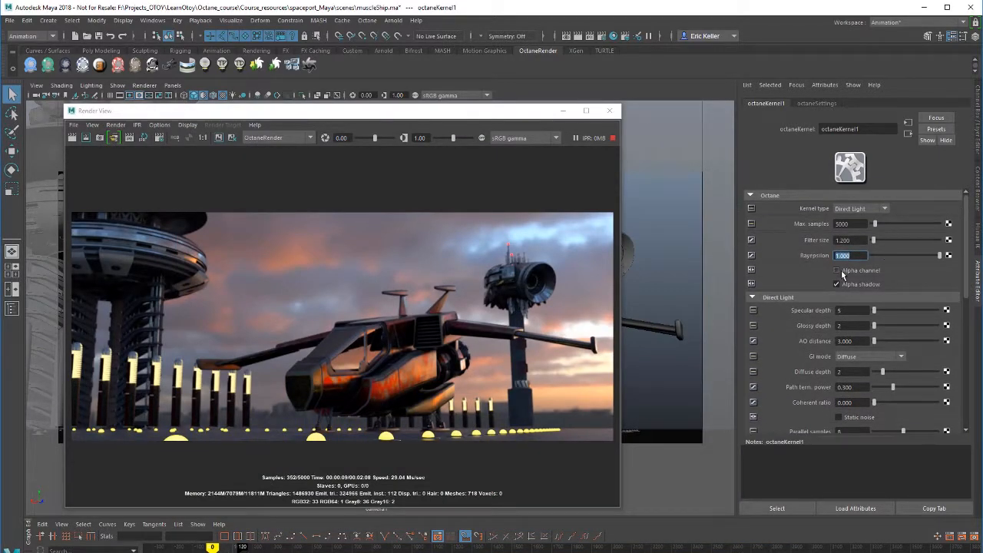
Enable Alpha channel, view the colour pass, then enable Keep environment so the sky stays visible
{"action": "left_click", "coordinate": [835, 271]}
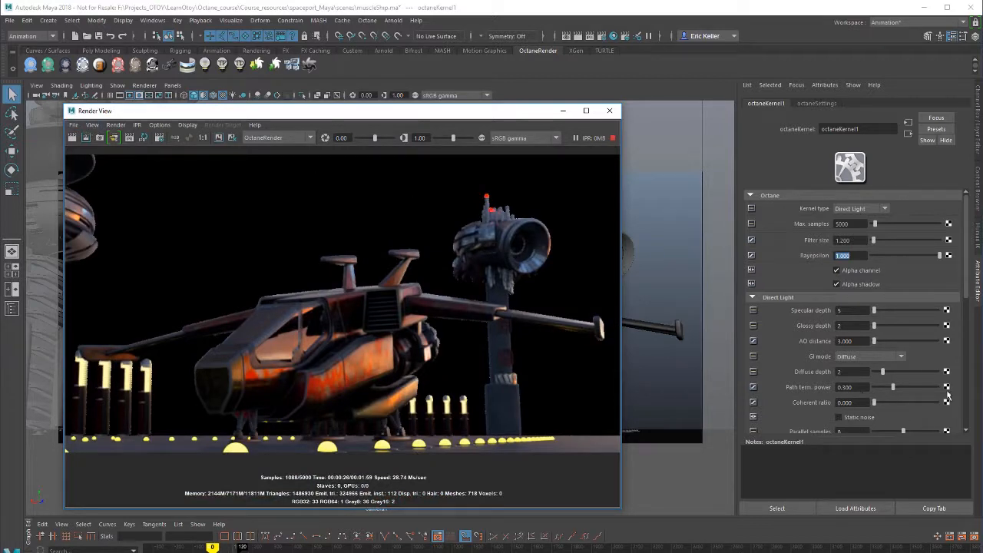
{"action": "scroll", "scroll_direction": "down", "scroll_amount": 3}
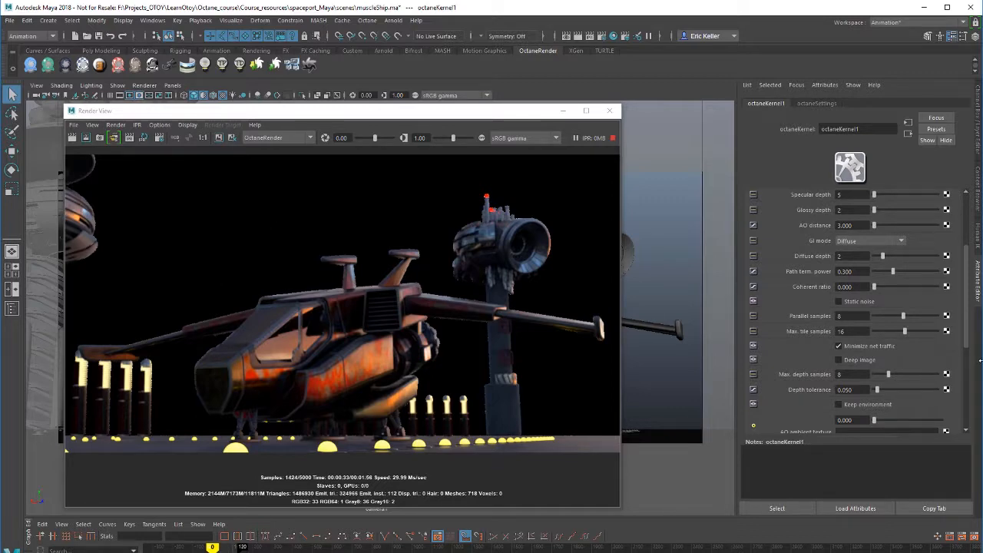
{"action": "scroll", "scroll_direction": "down", "scroll_amount": 3}
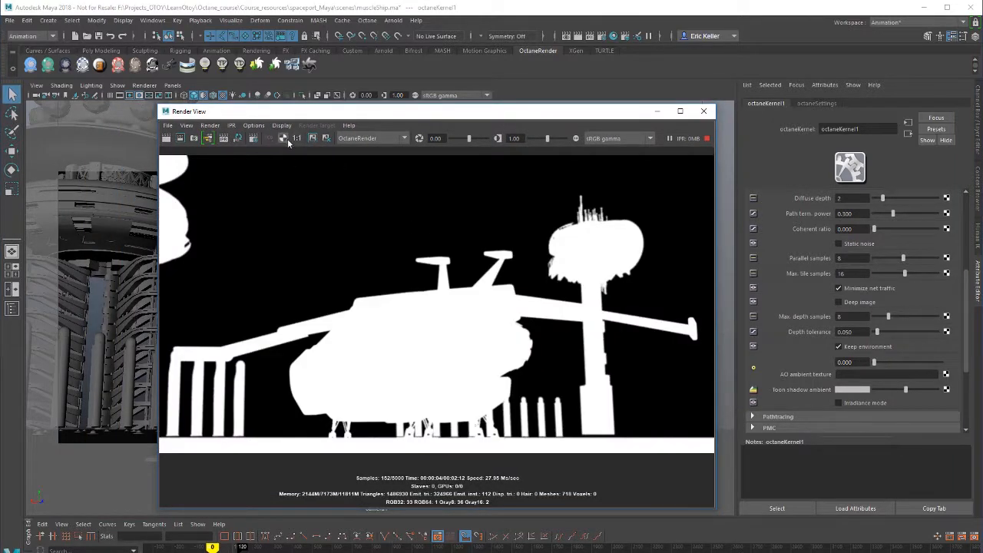
{"action": "left_click", "coordinate": [286, 138]}
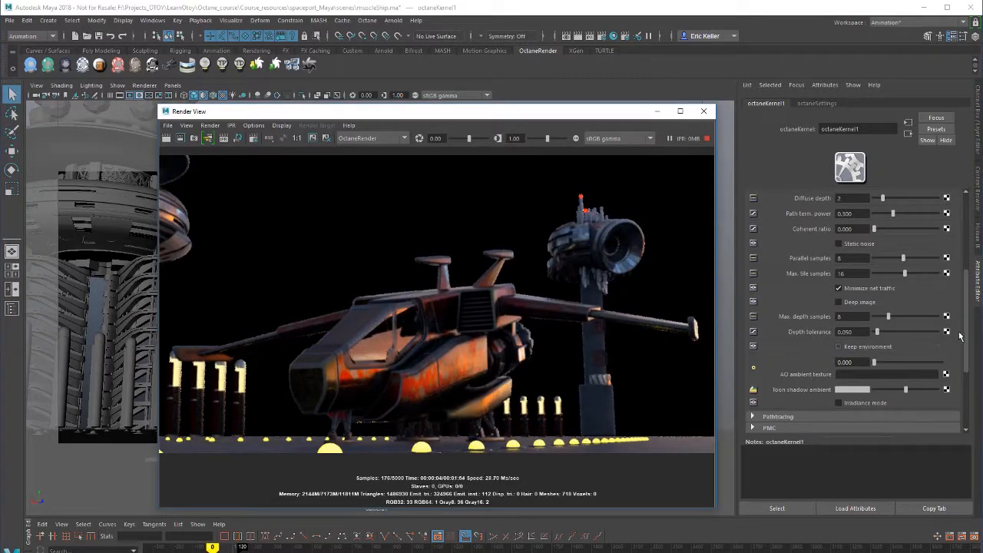
{"action": "left_click", "coordinate": [860, 209]}
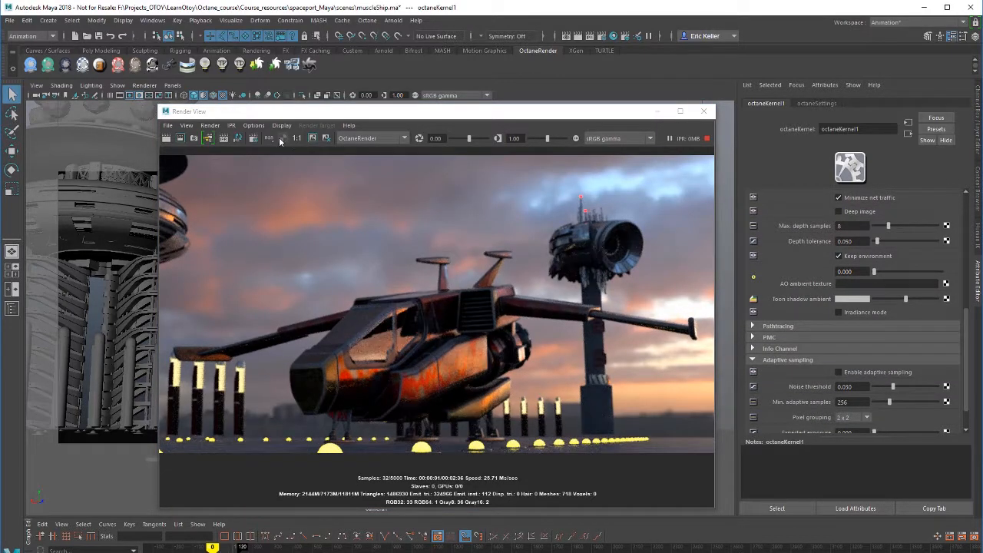
{"action": "left_click", "coordinate": [282, 138]}
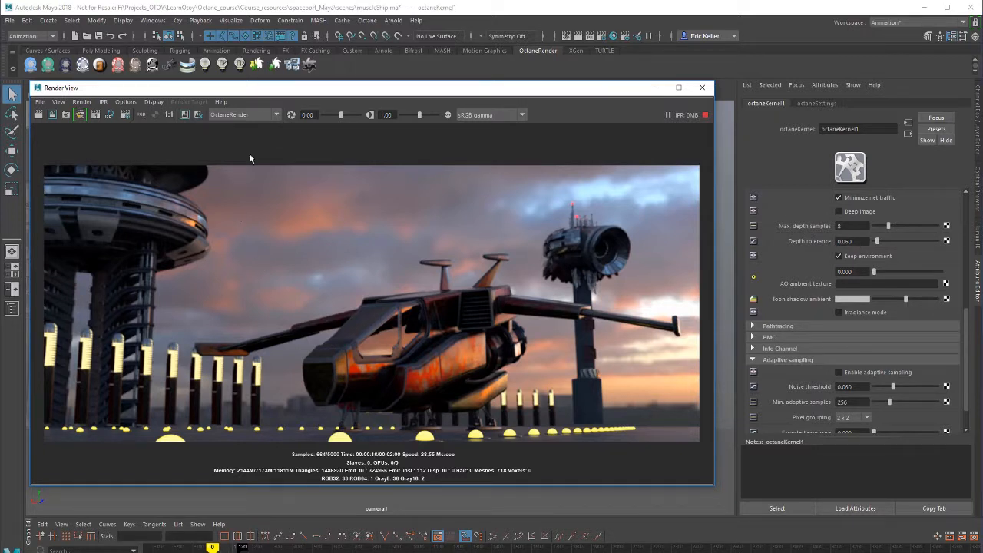
{"action": "mouse_move", "coordinate": [430, 330]}
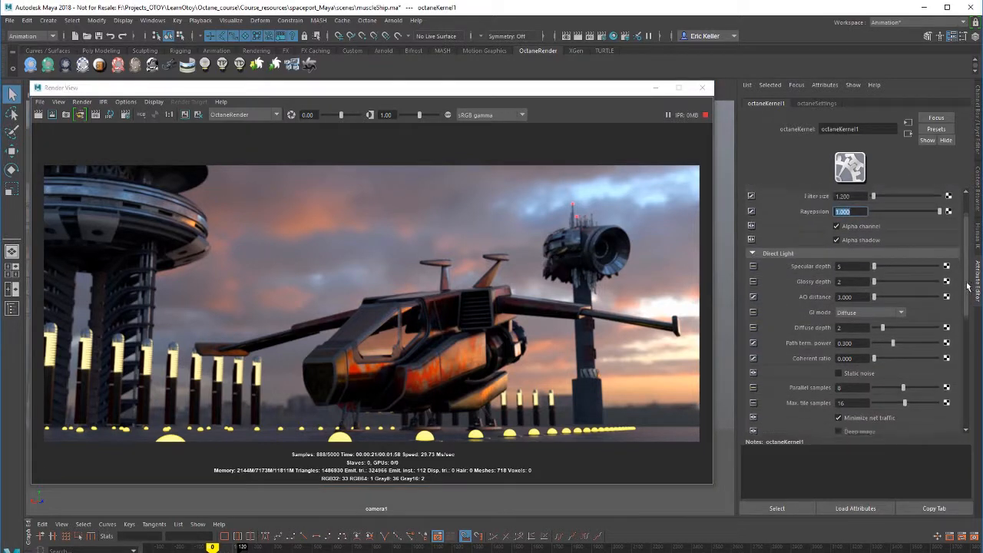
{"action": "scroll", "scroll_direction": "down", "scroll_amount": 3}
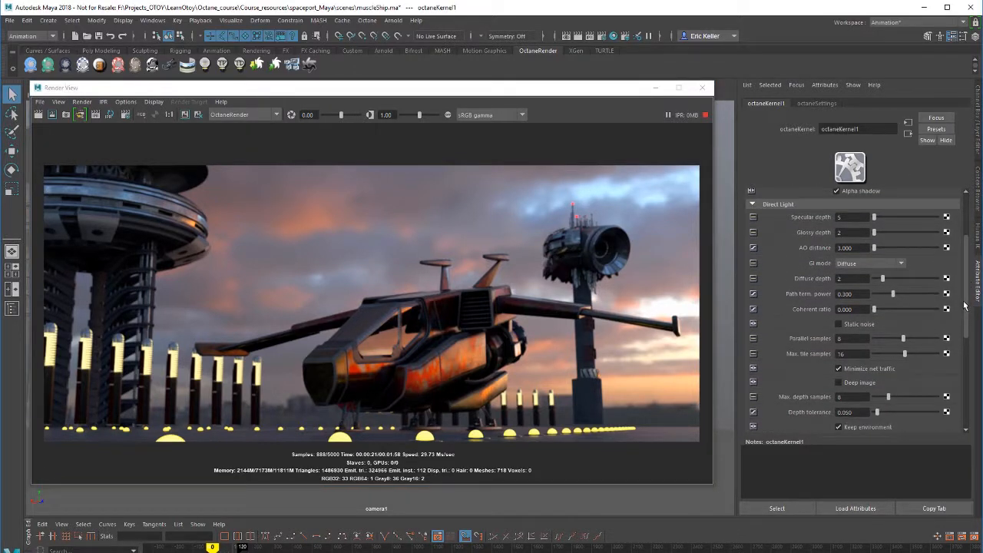
{"action": "scroll", "scroll_direction": "down", "scroll_amount": 3}
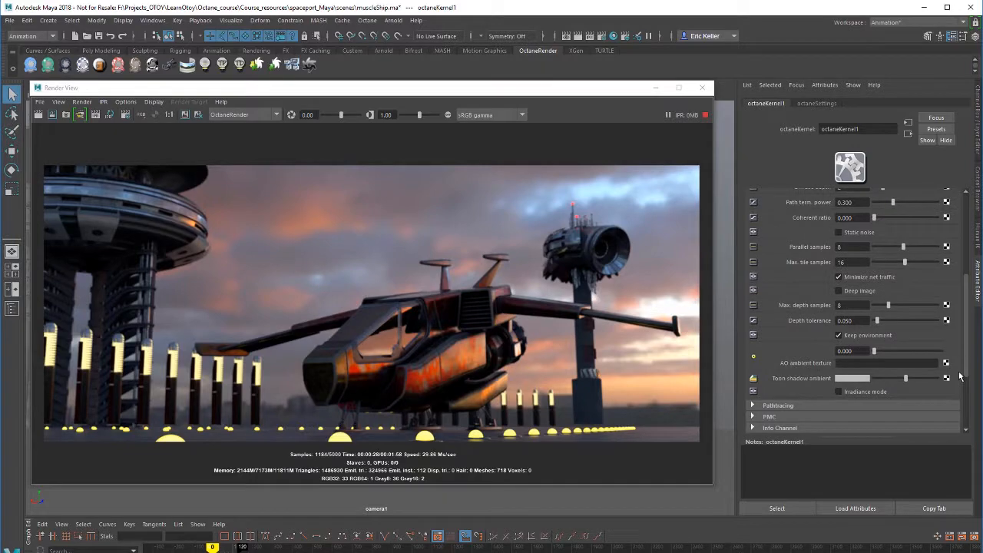